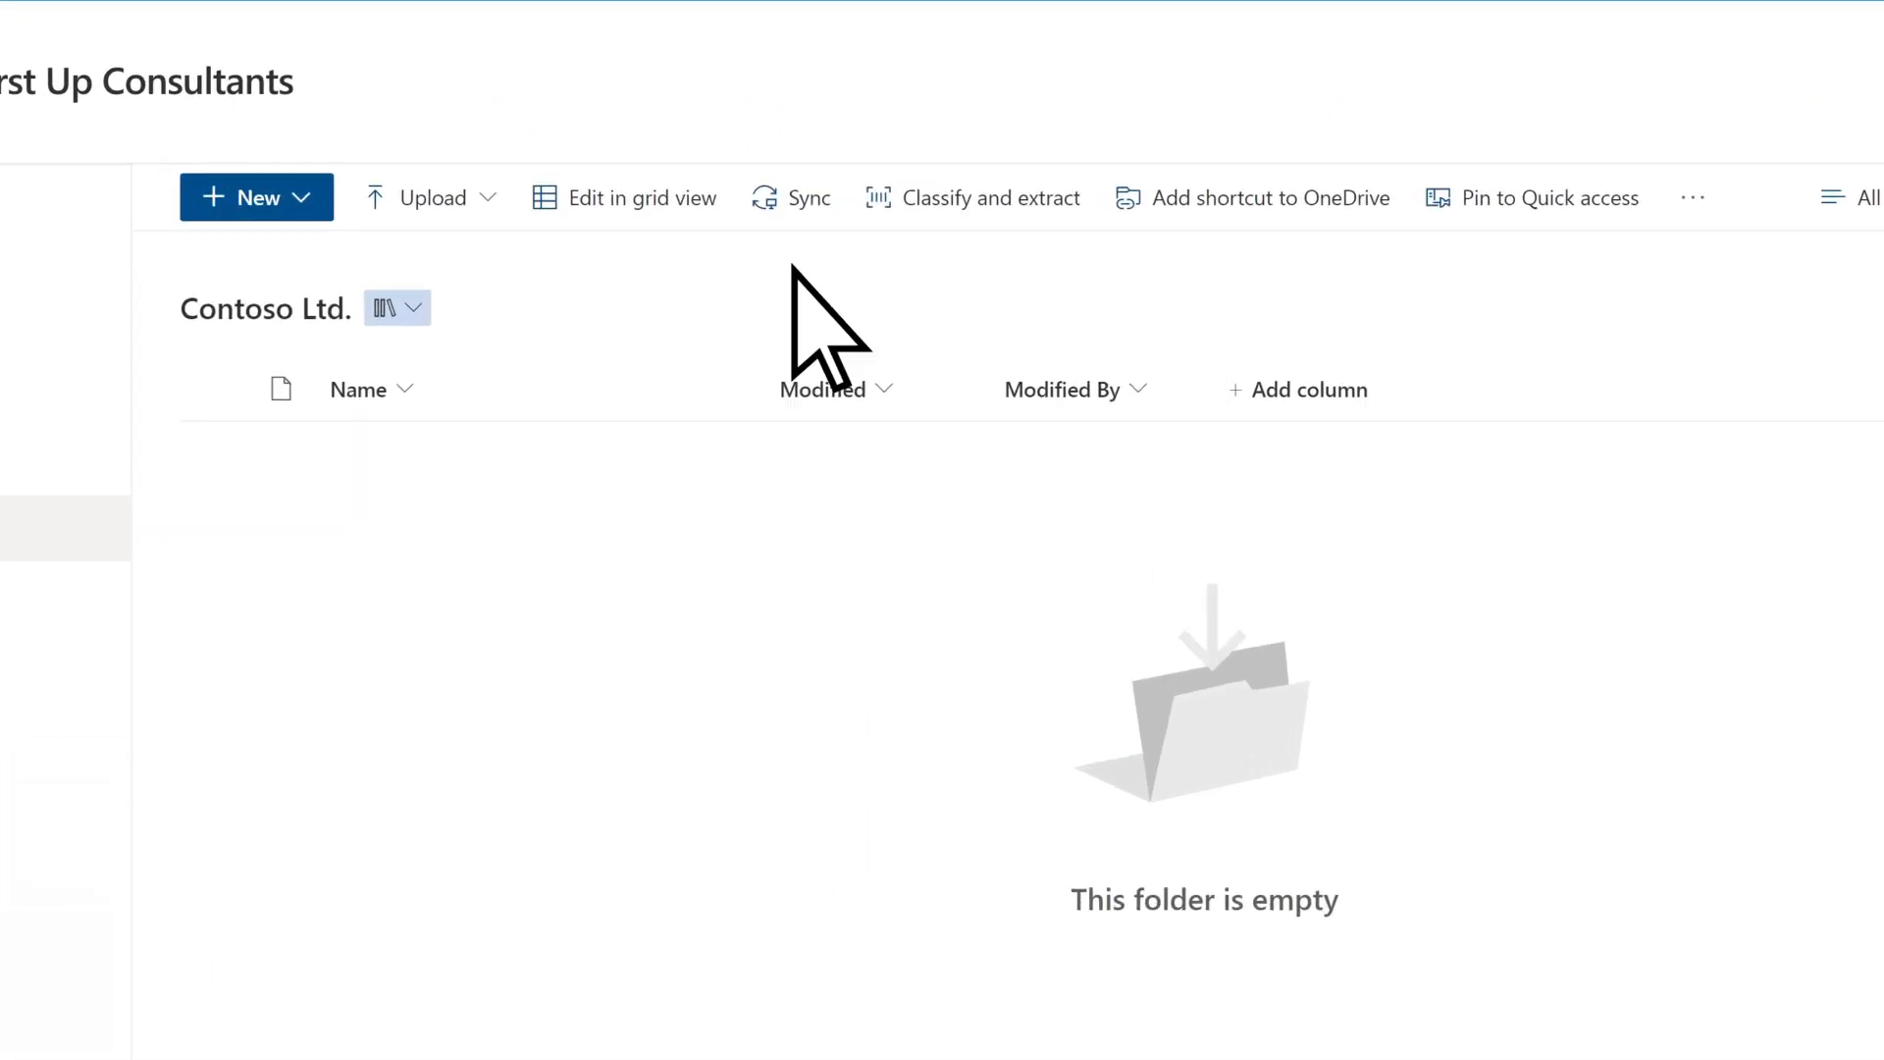
Open Classify and extract for the Contoso Ltd. library and start creating a new model.
{"action": "left_click", "coordinate": [986, 197]}
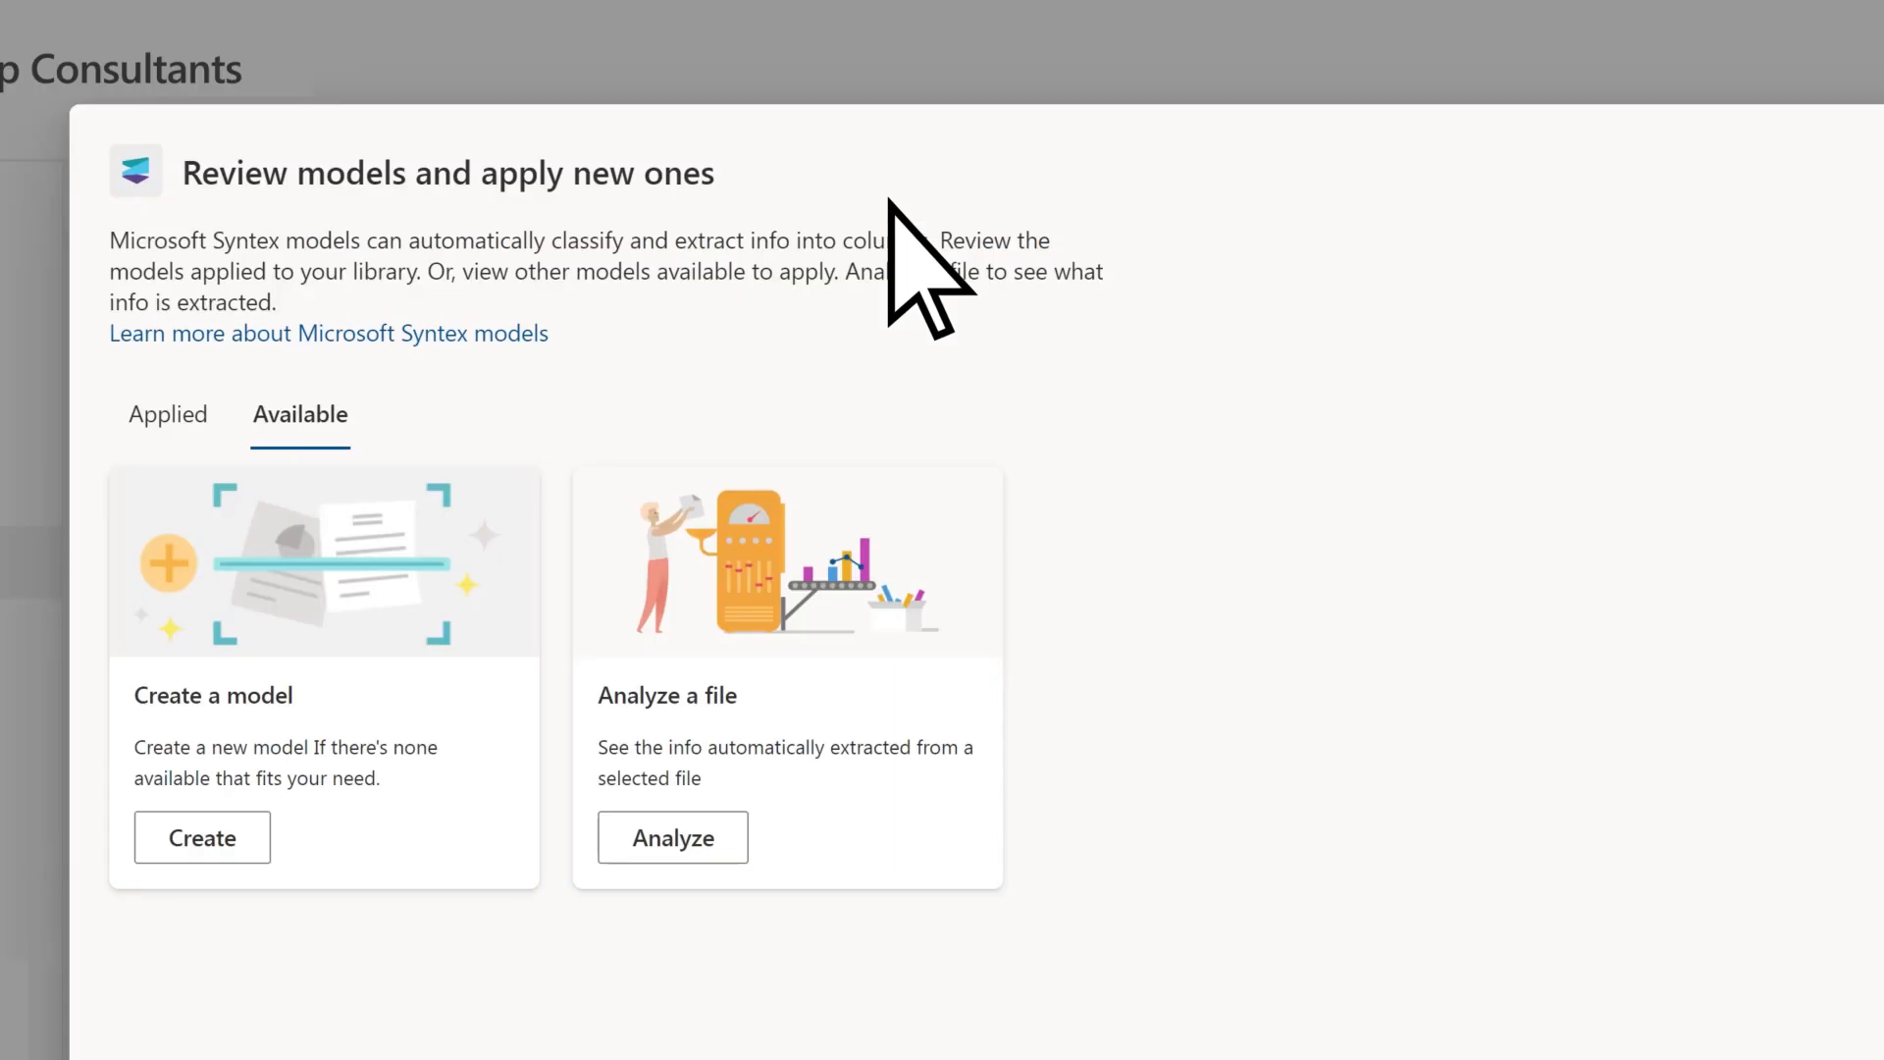
{"action": "mouse_move", "coordinate": [913, 301]}
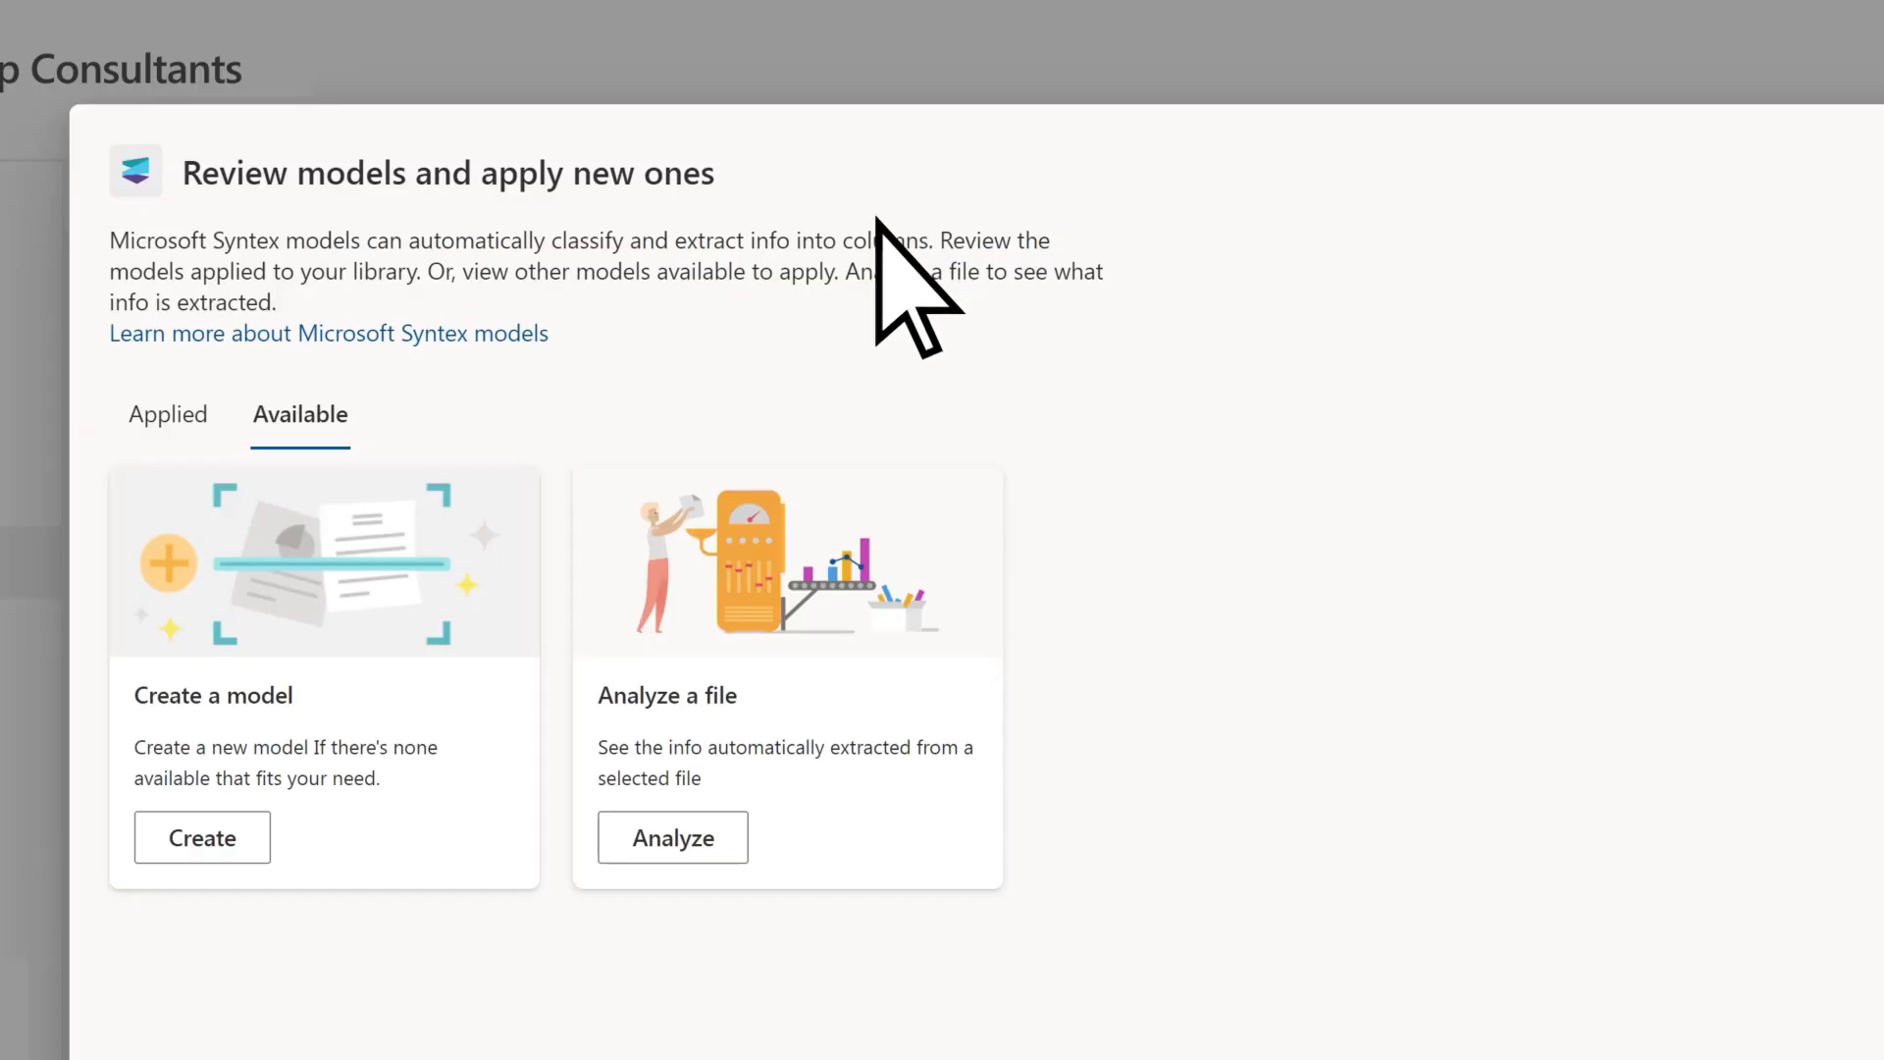
{"action": "left_click", "coordinate": [200, 836]}
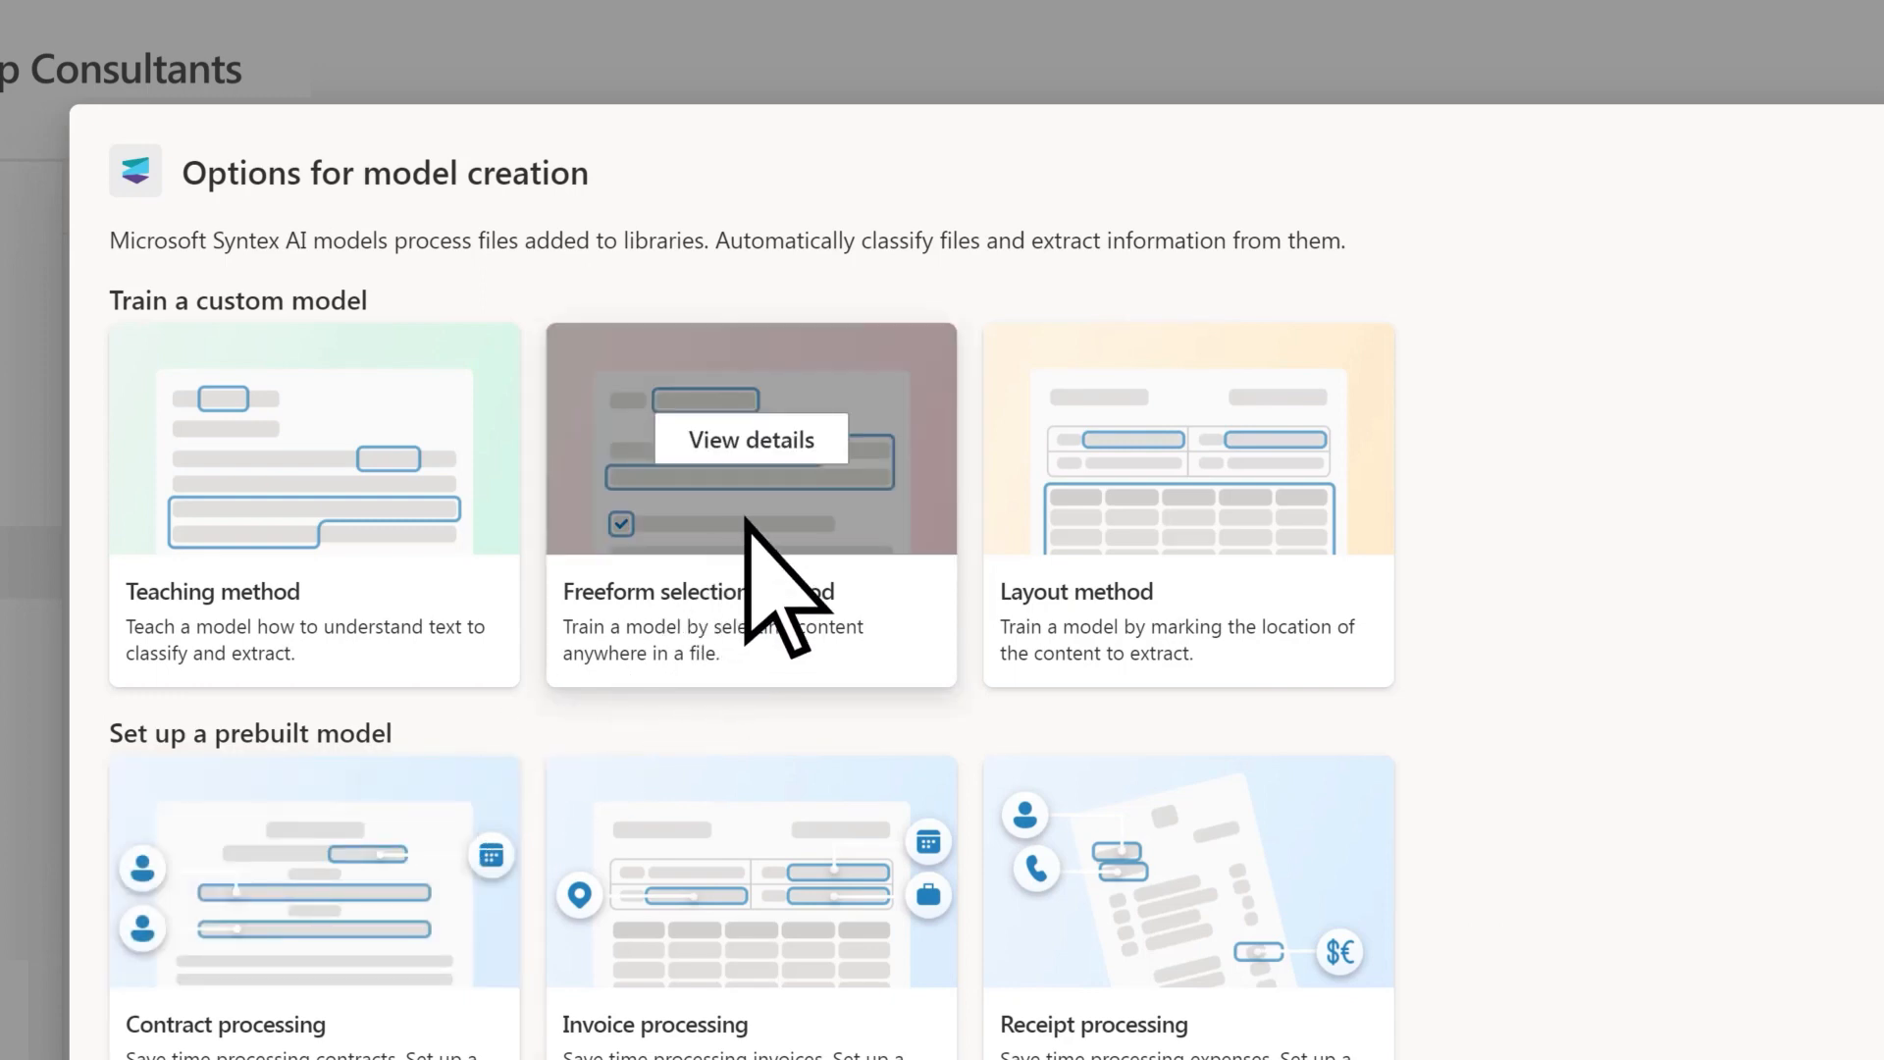
Choose the Freeform selection training method and continue past its details.
{"action": "left_click", "coordinate": [750, 439]}
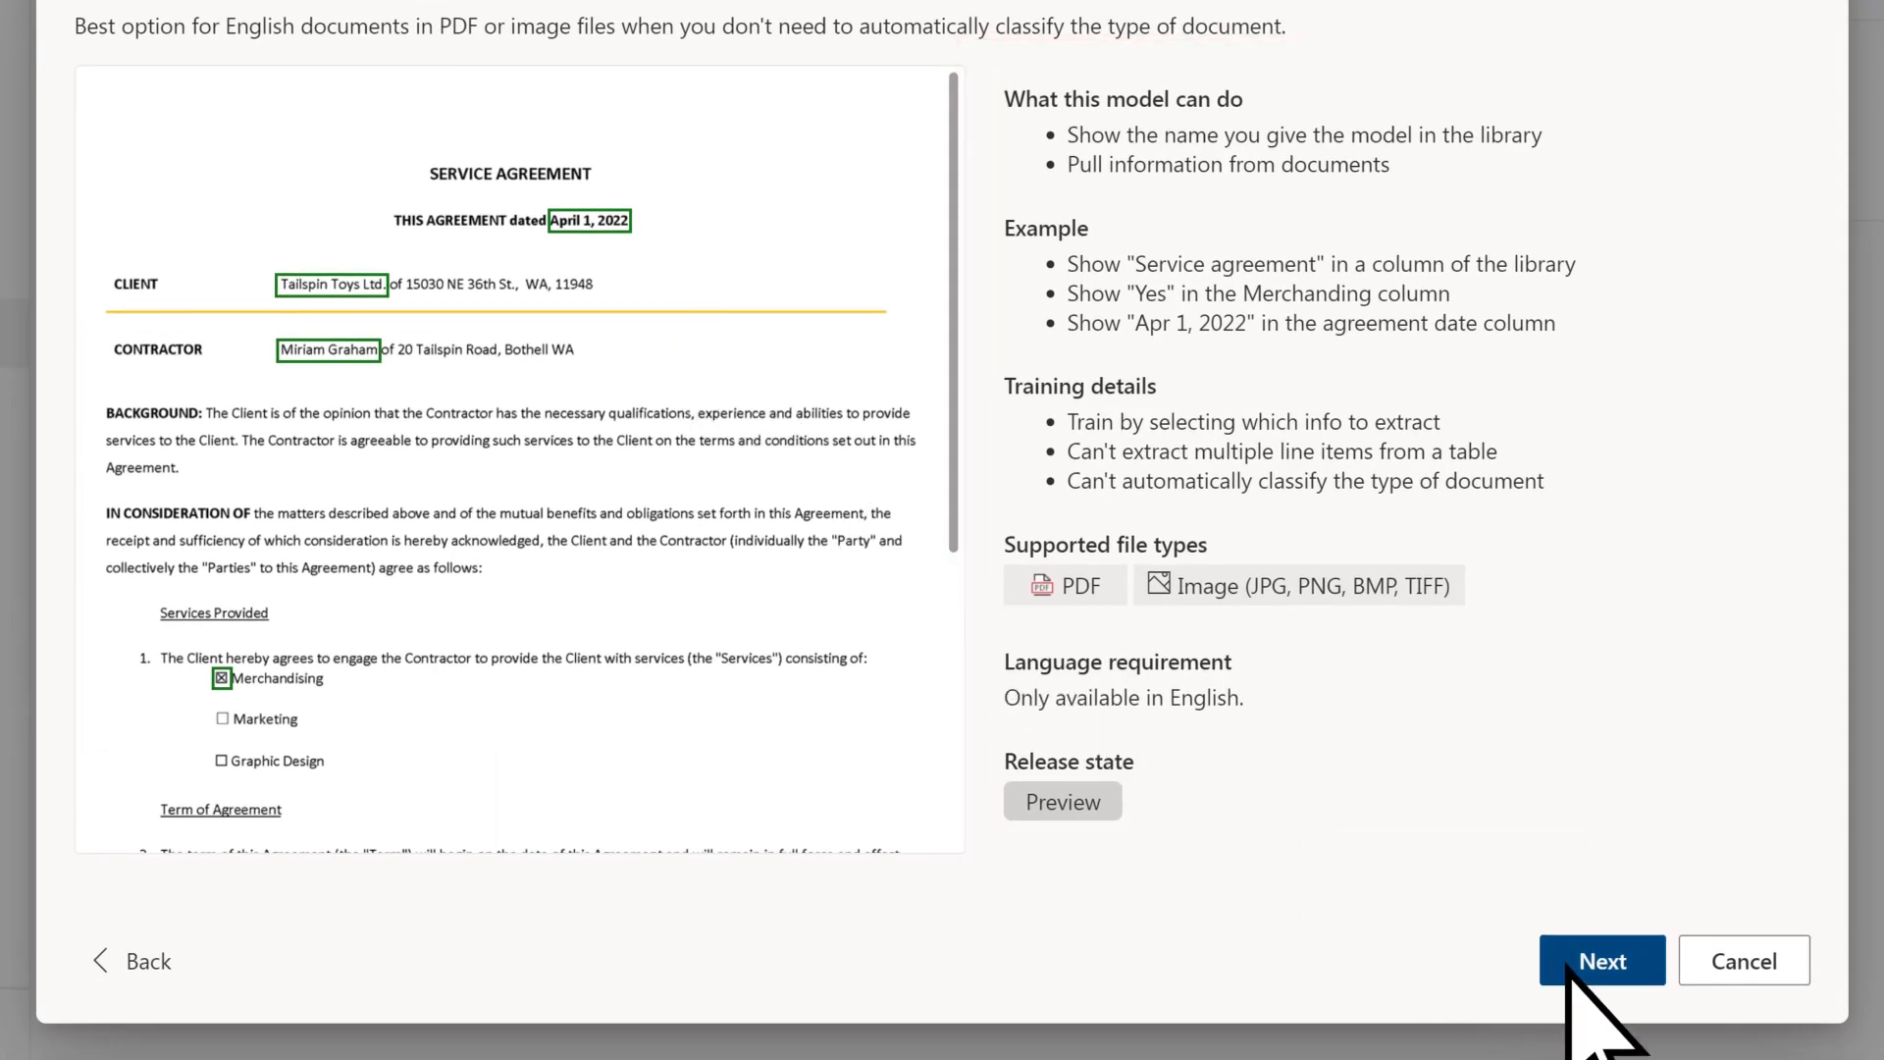
{"action": "left_click", "coordinate": [1602, 959]}
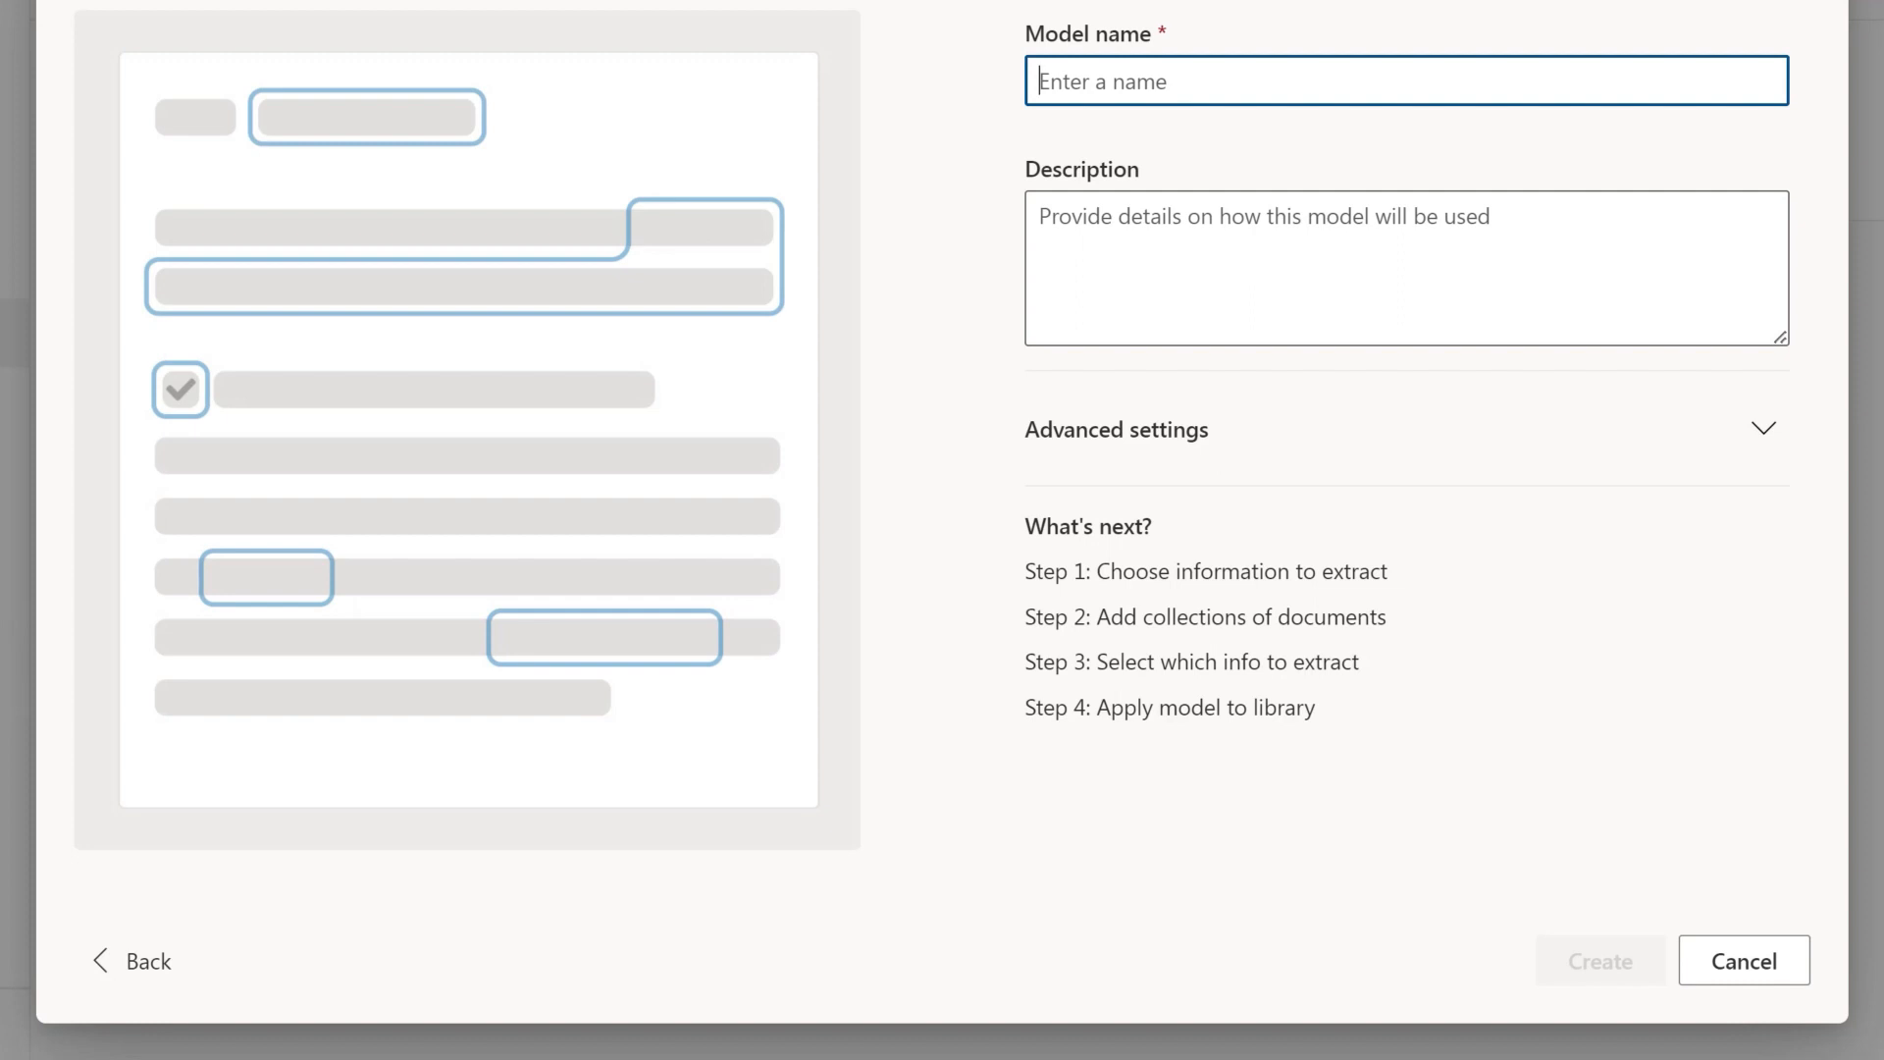
Name the model 'Rental Lease Agreements', create it, and begin naming the 'Agreement date' text field.
{"action": "type", "text": "Rental Lease Agreements"}
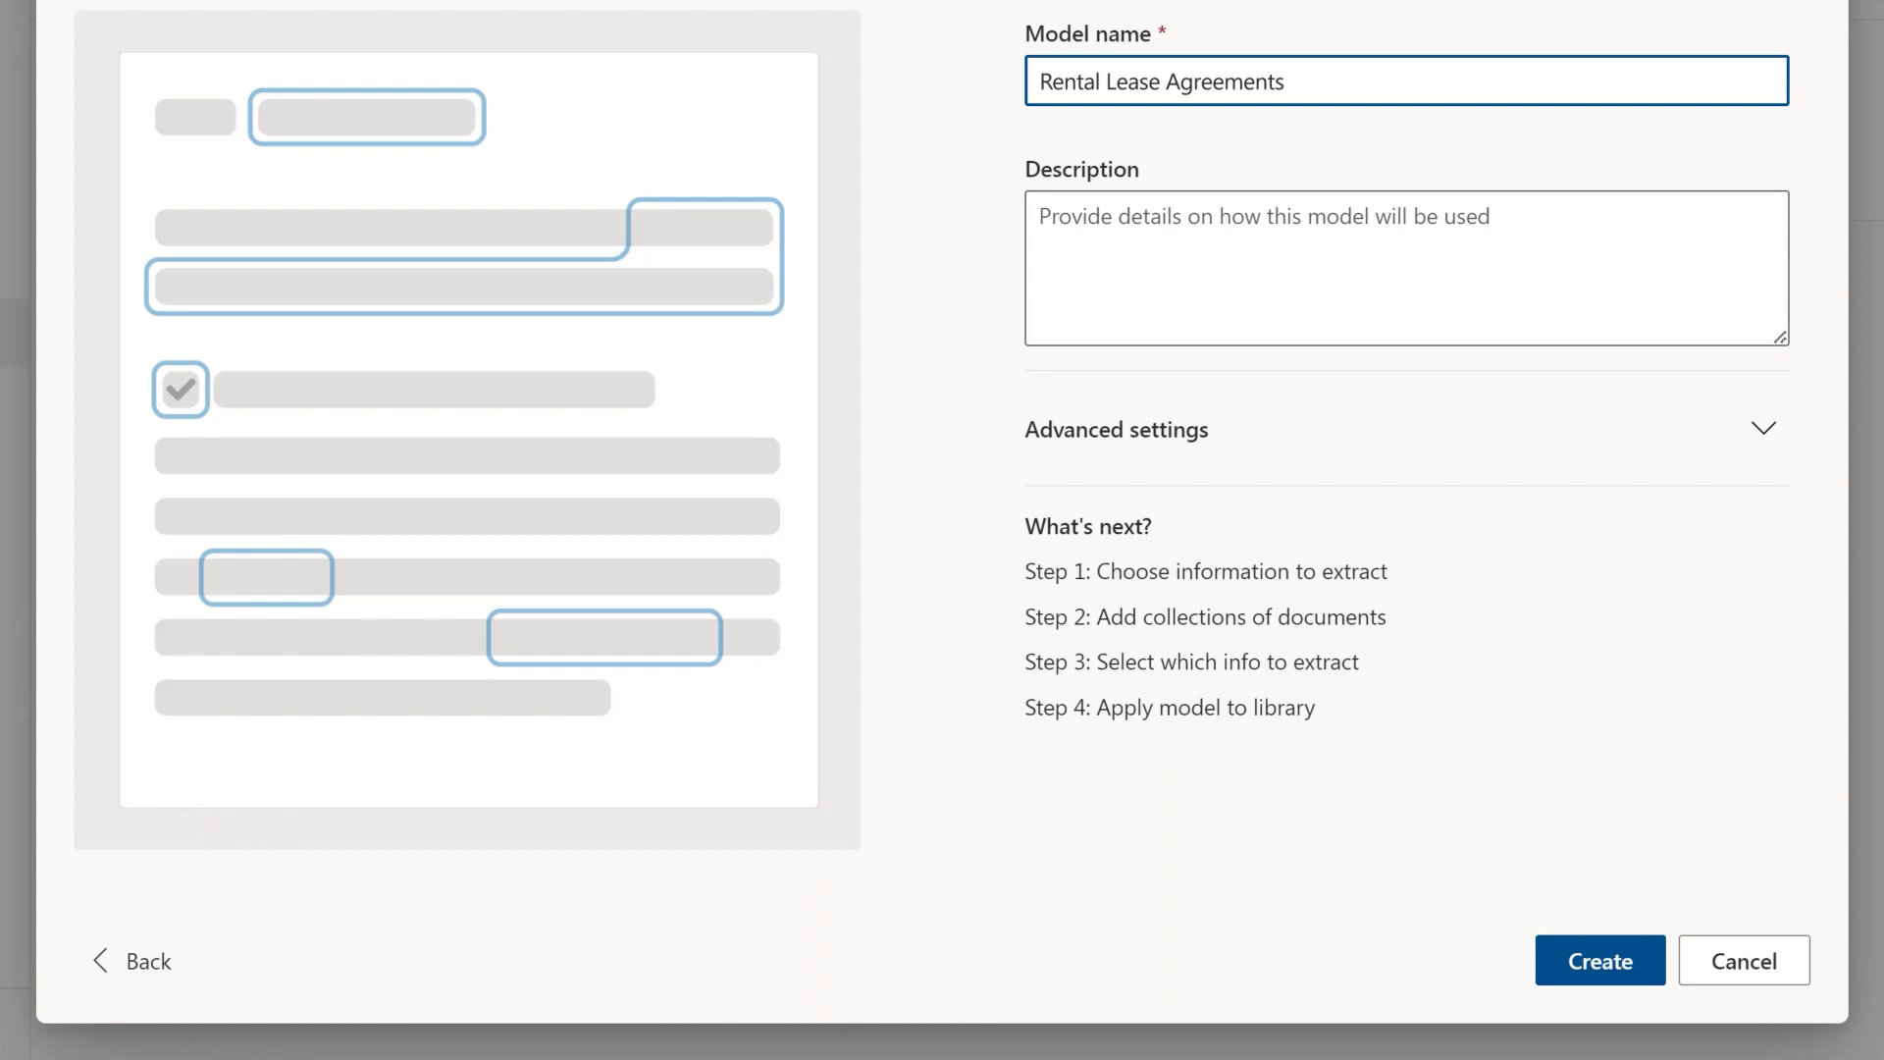
{"action": "left_click", "coordinate": [1765, 428]}
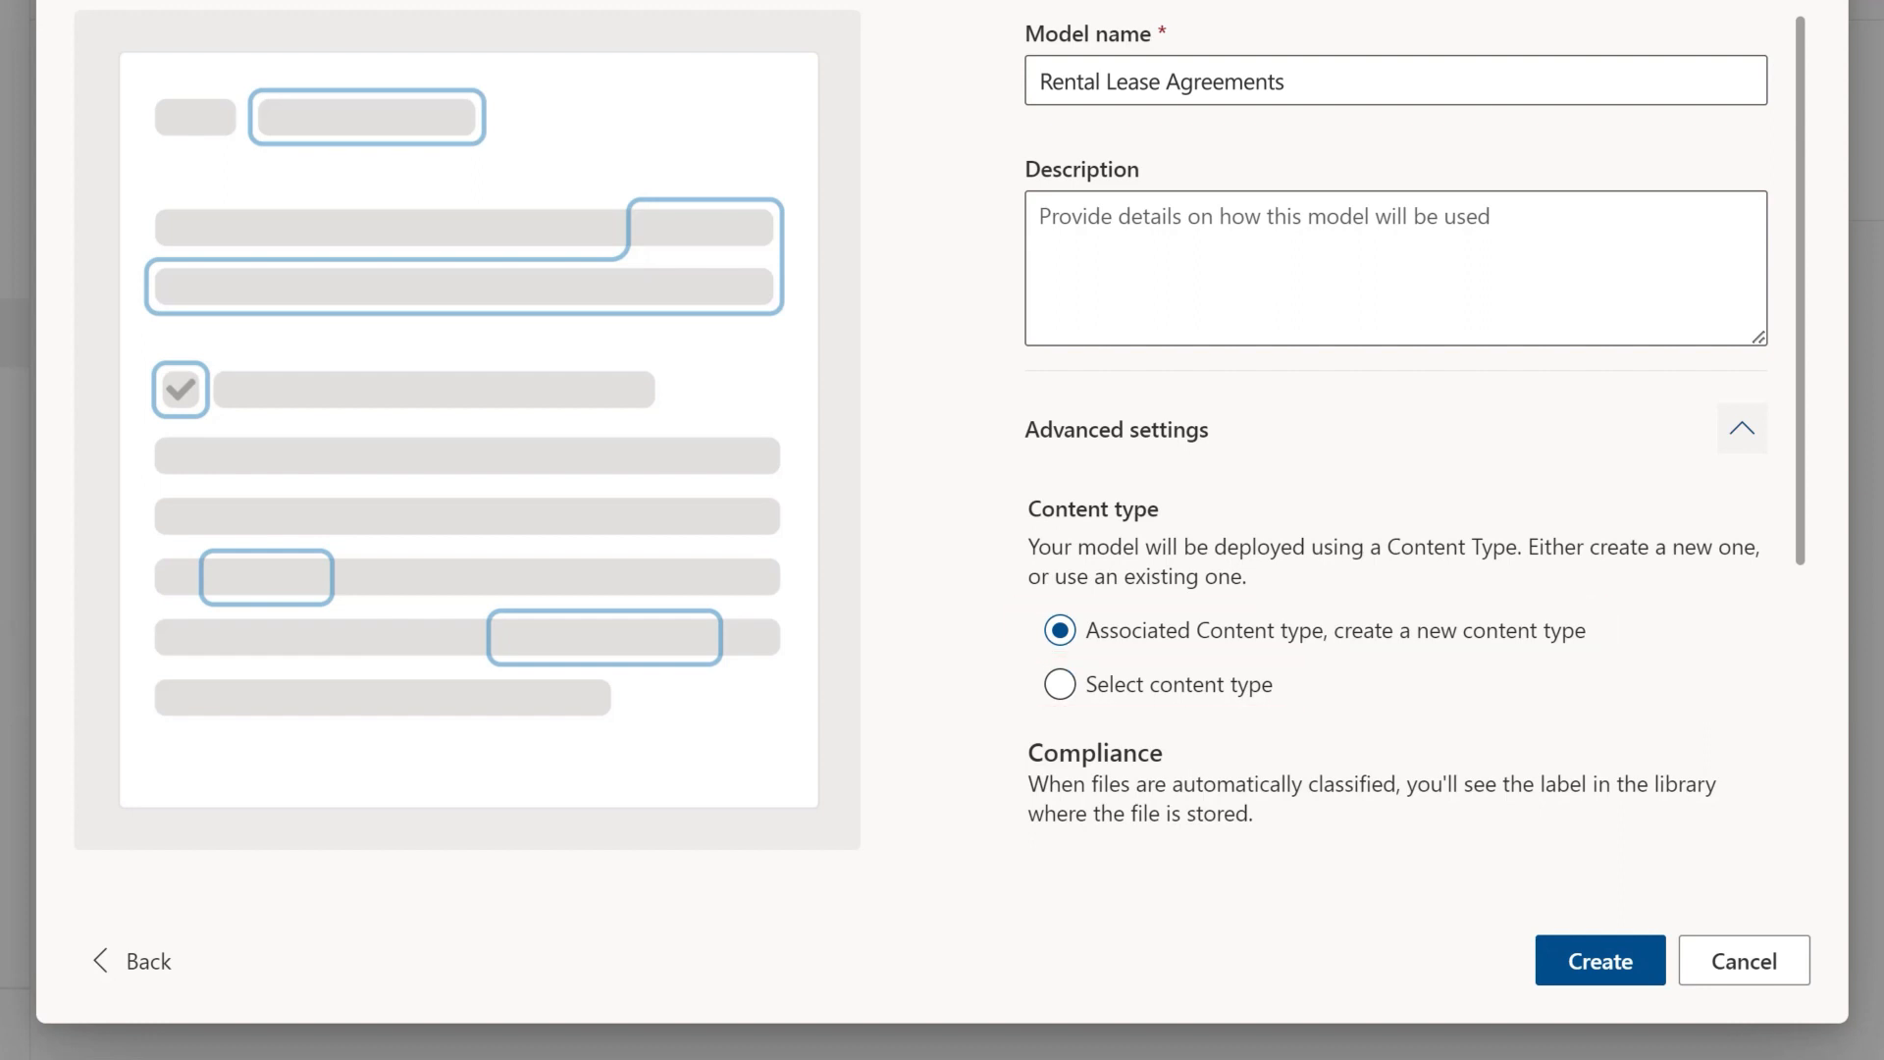
{"action": "mouse_move", "coordinate": [1790, 600]}
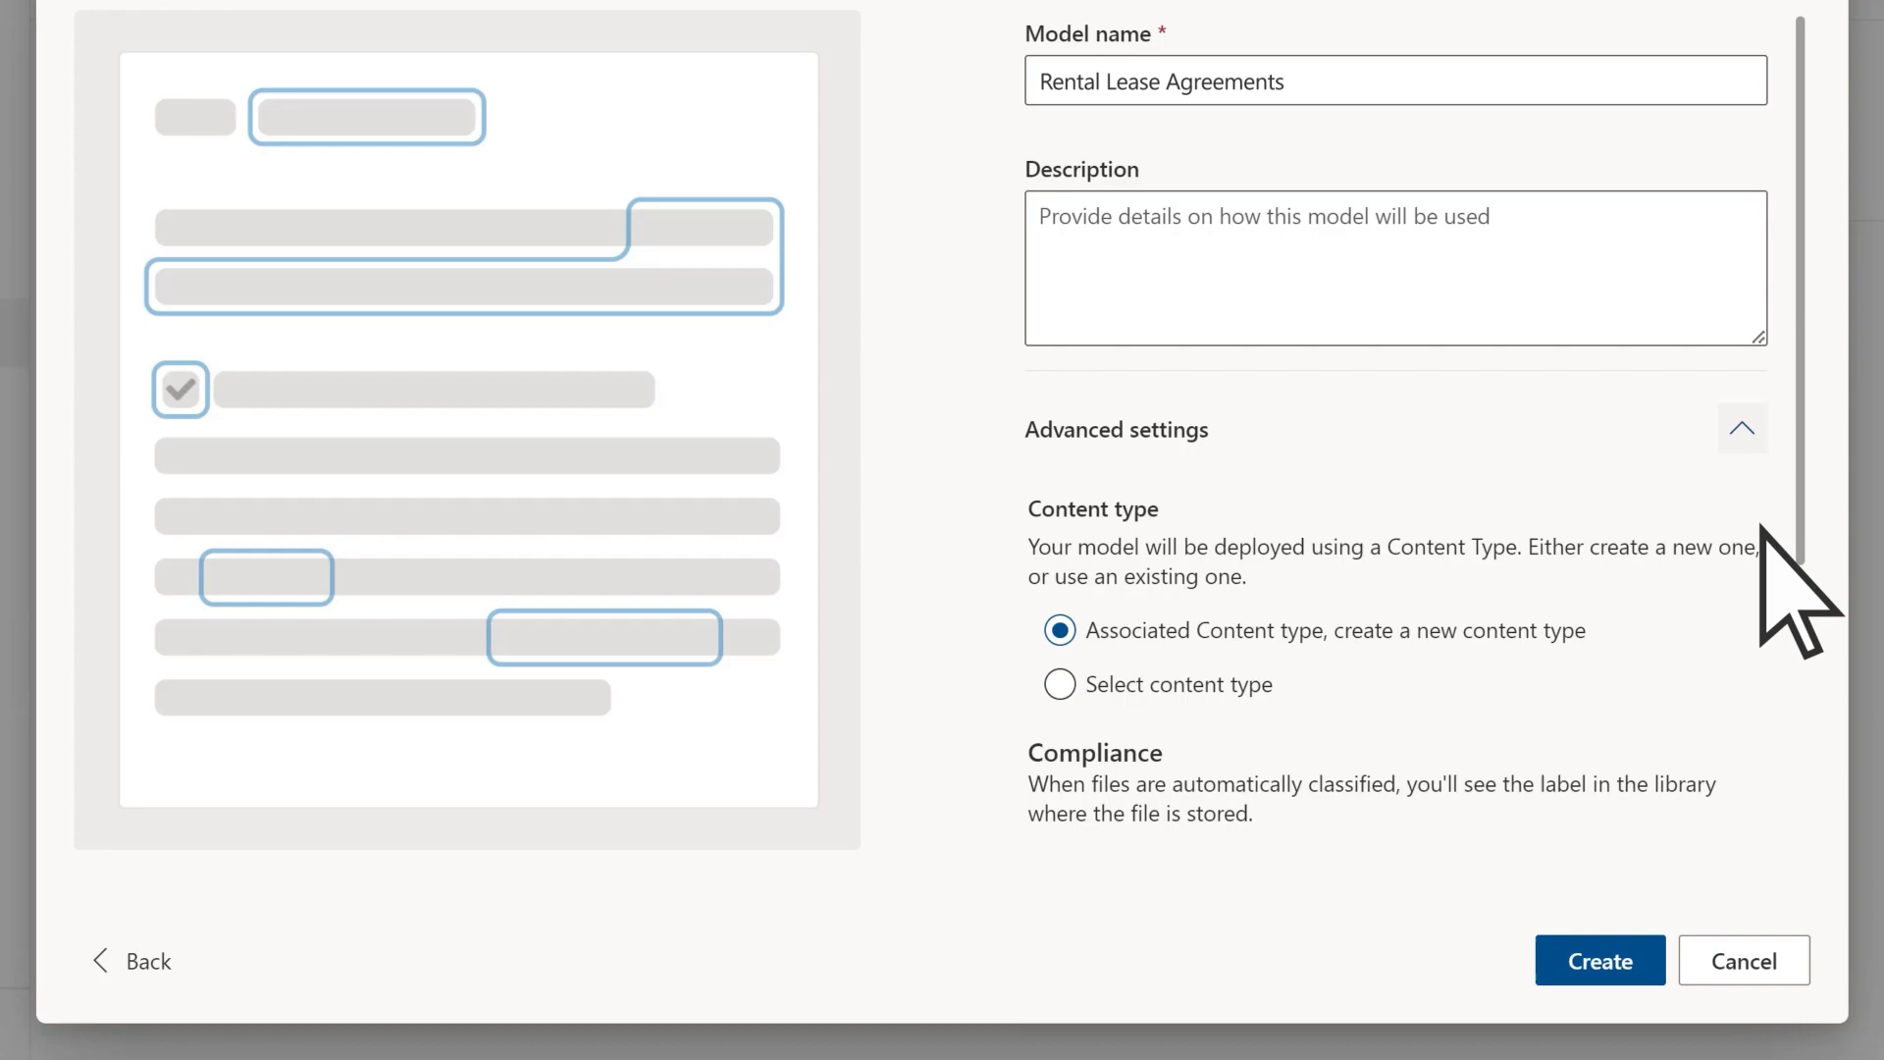
{"action": "type", "text": "Agreement da"}
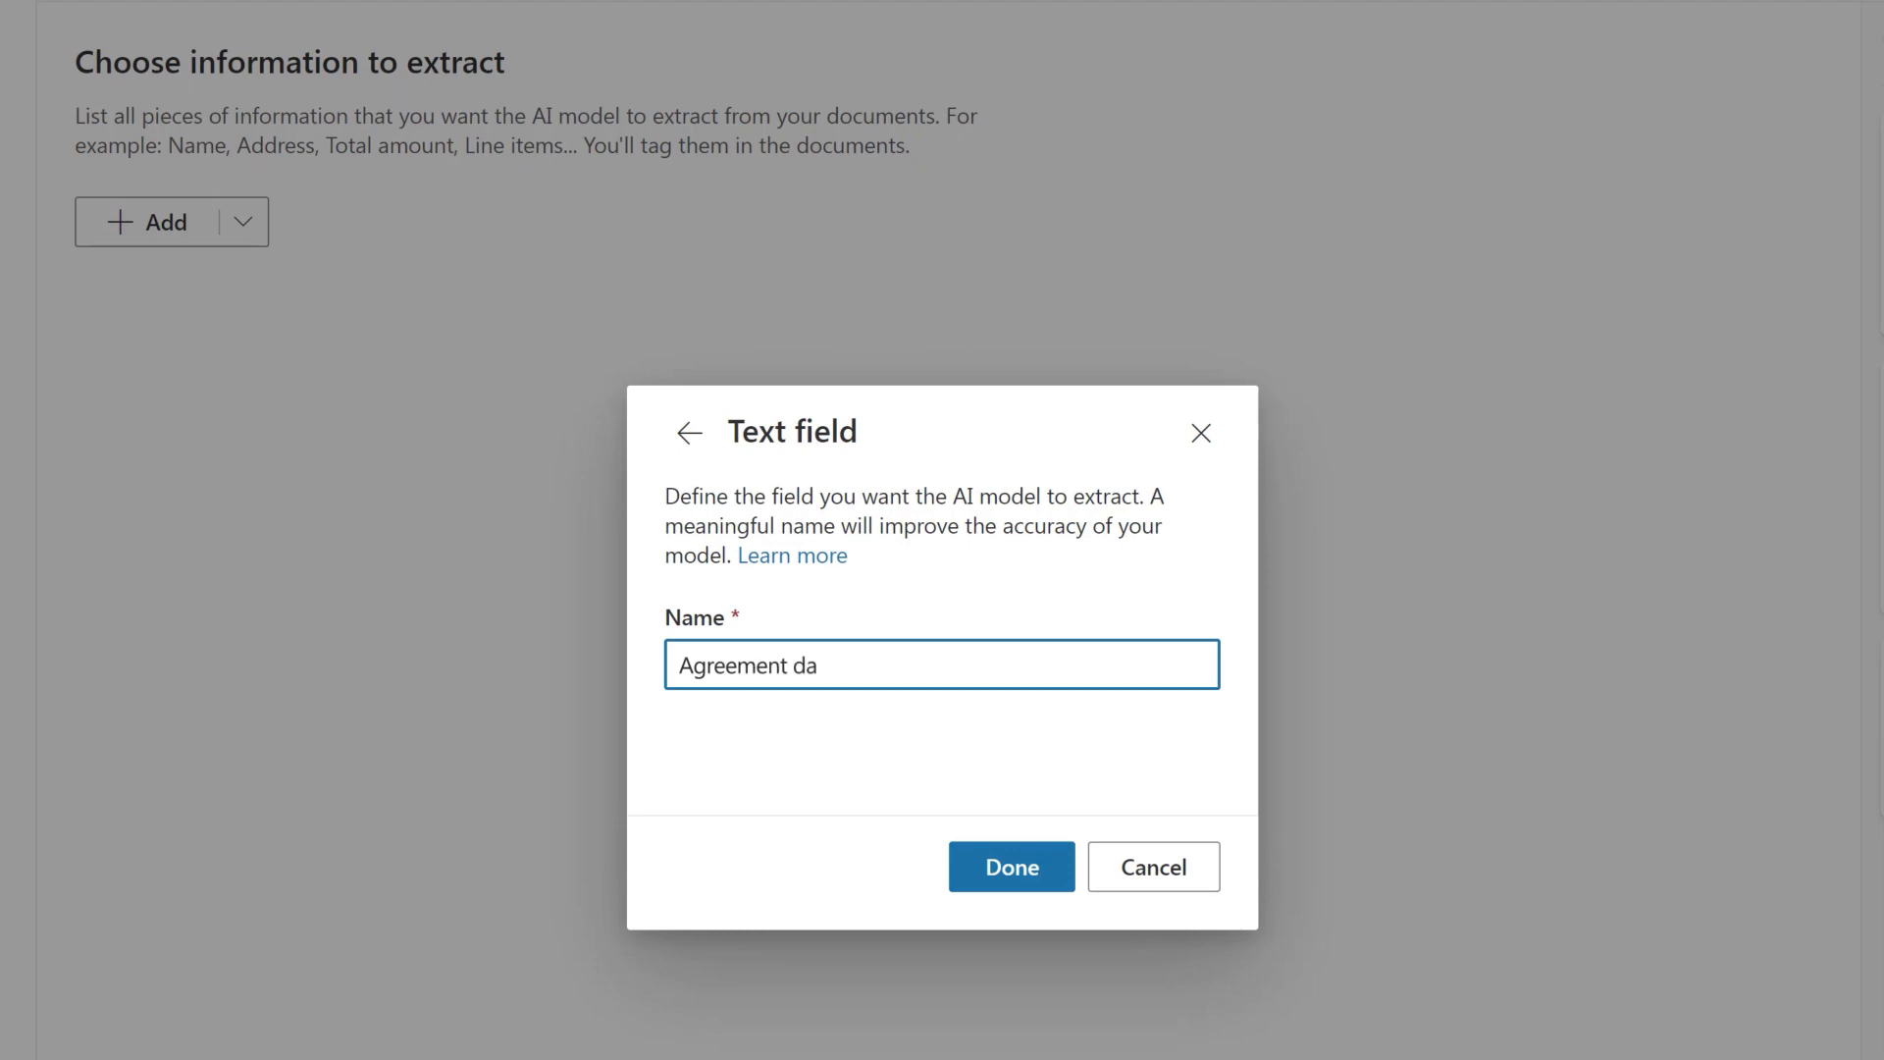
Confirm the Agreement date, Tenant, Landlord and Monthly rent fields and continue to collections.
{"action": "left_click", "coordinate": [1011, 866]}
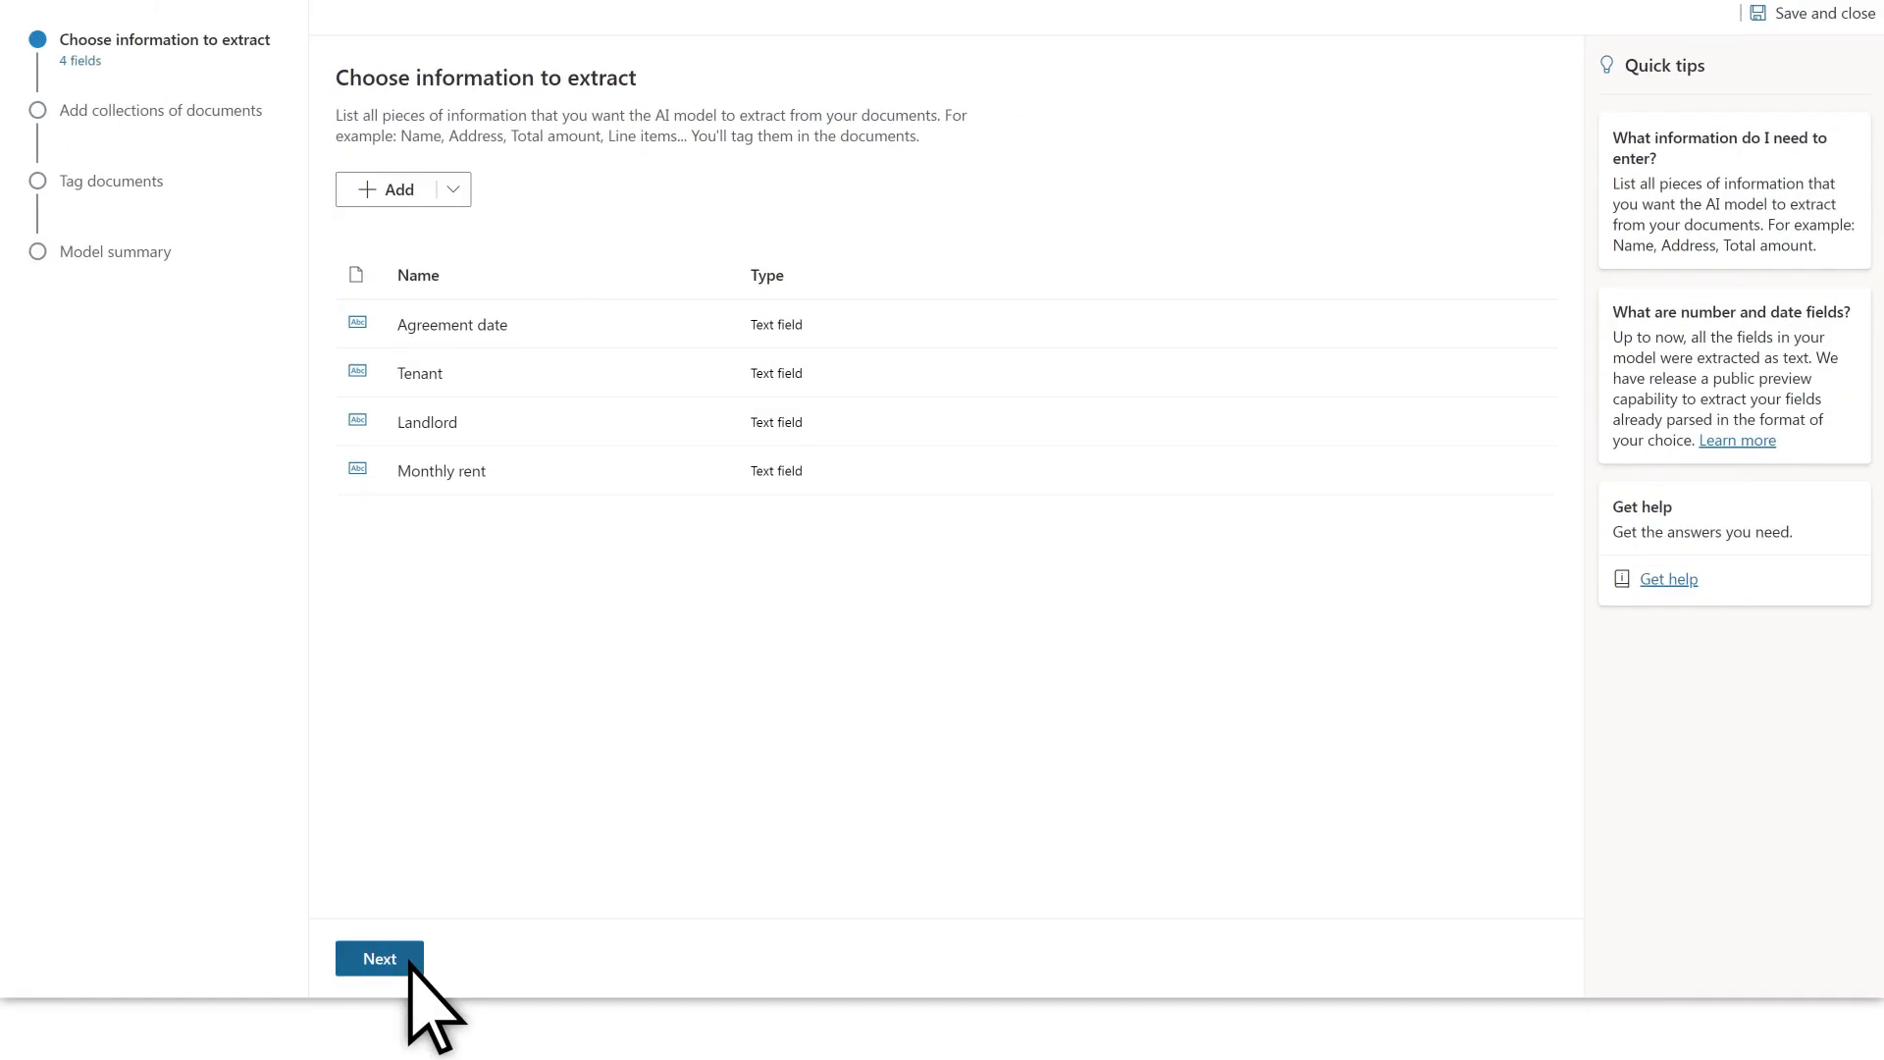
{"action": "left_click", "coordinate": [379, 958]}
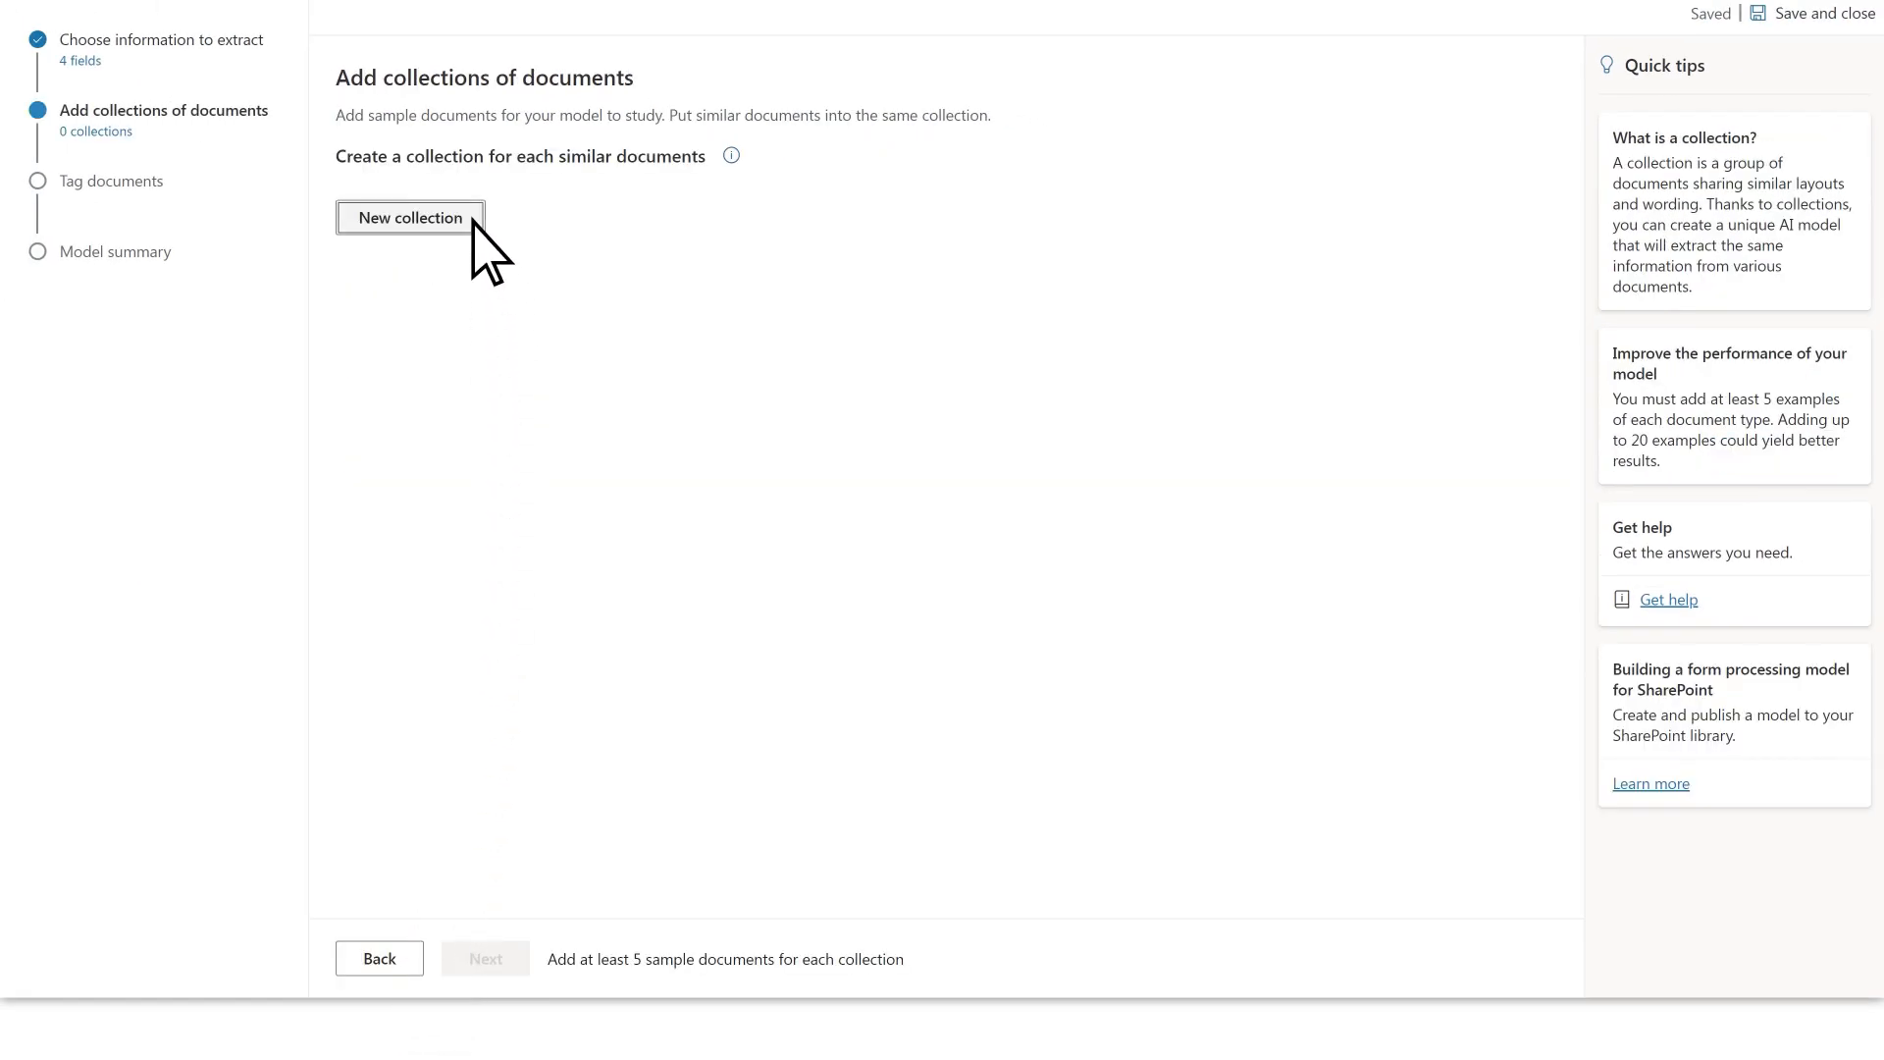
Upload the five Trainer lease PDFs from this device into a new collection.
{"action": "left_click", "coordinate": [410, 217]}
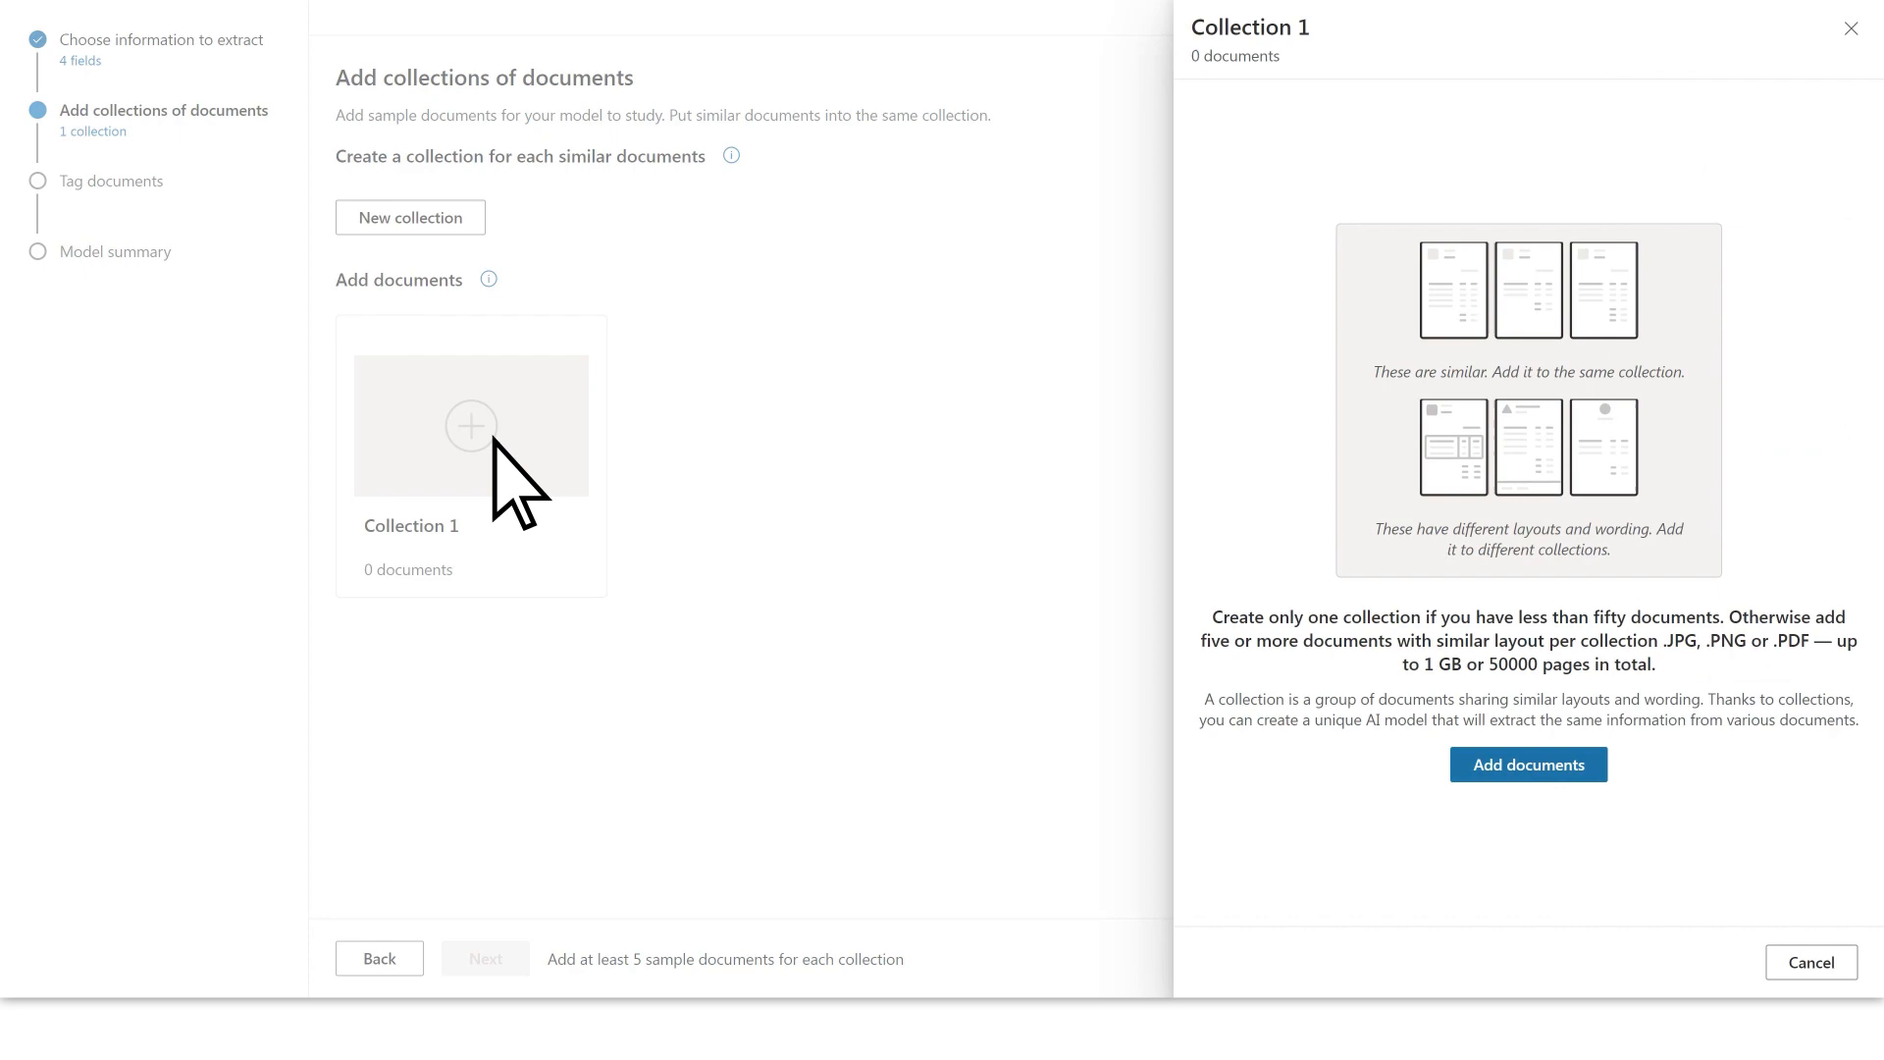
{"action": "left_click", "coordinate": [1527, 765]}
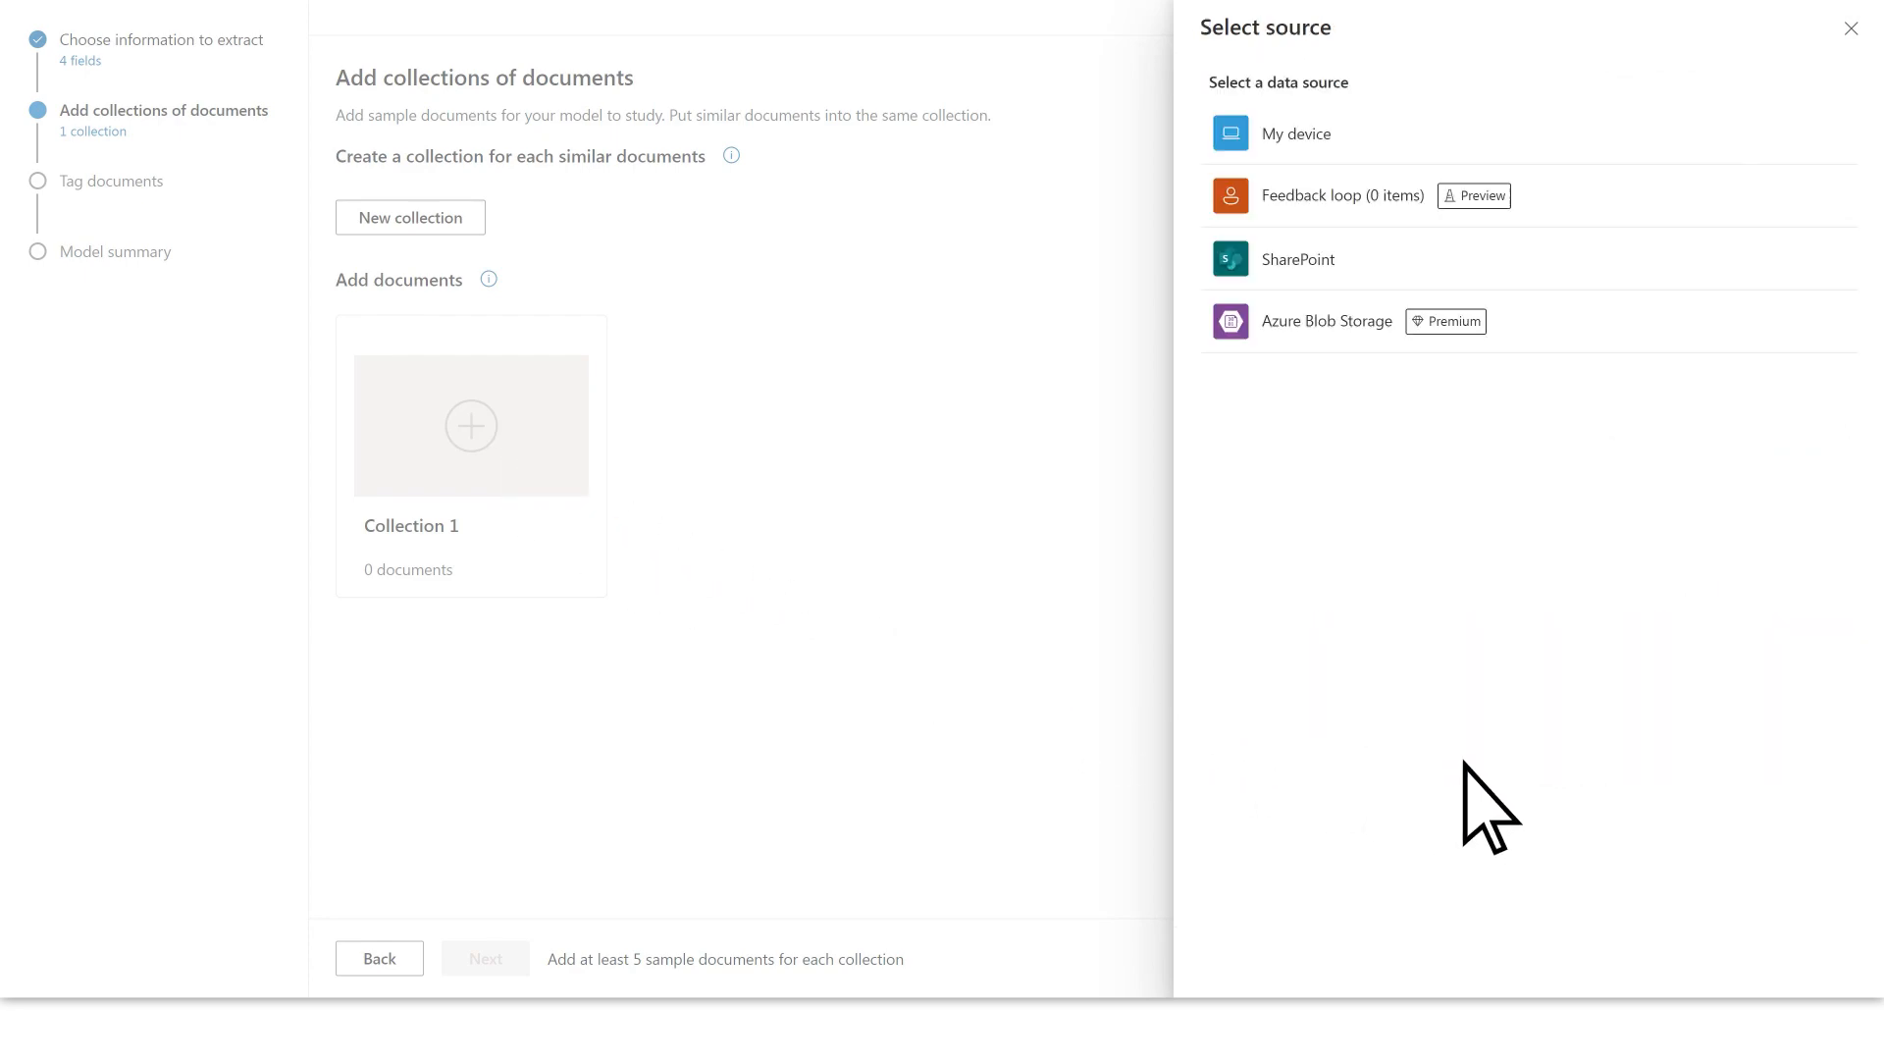
{"action": "left_click", "coordinate": [1295, 134]}
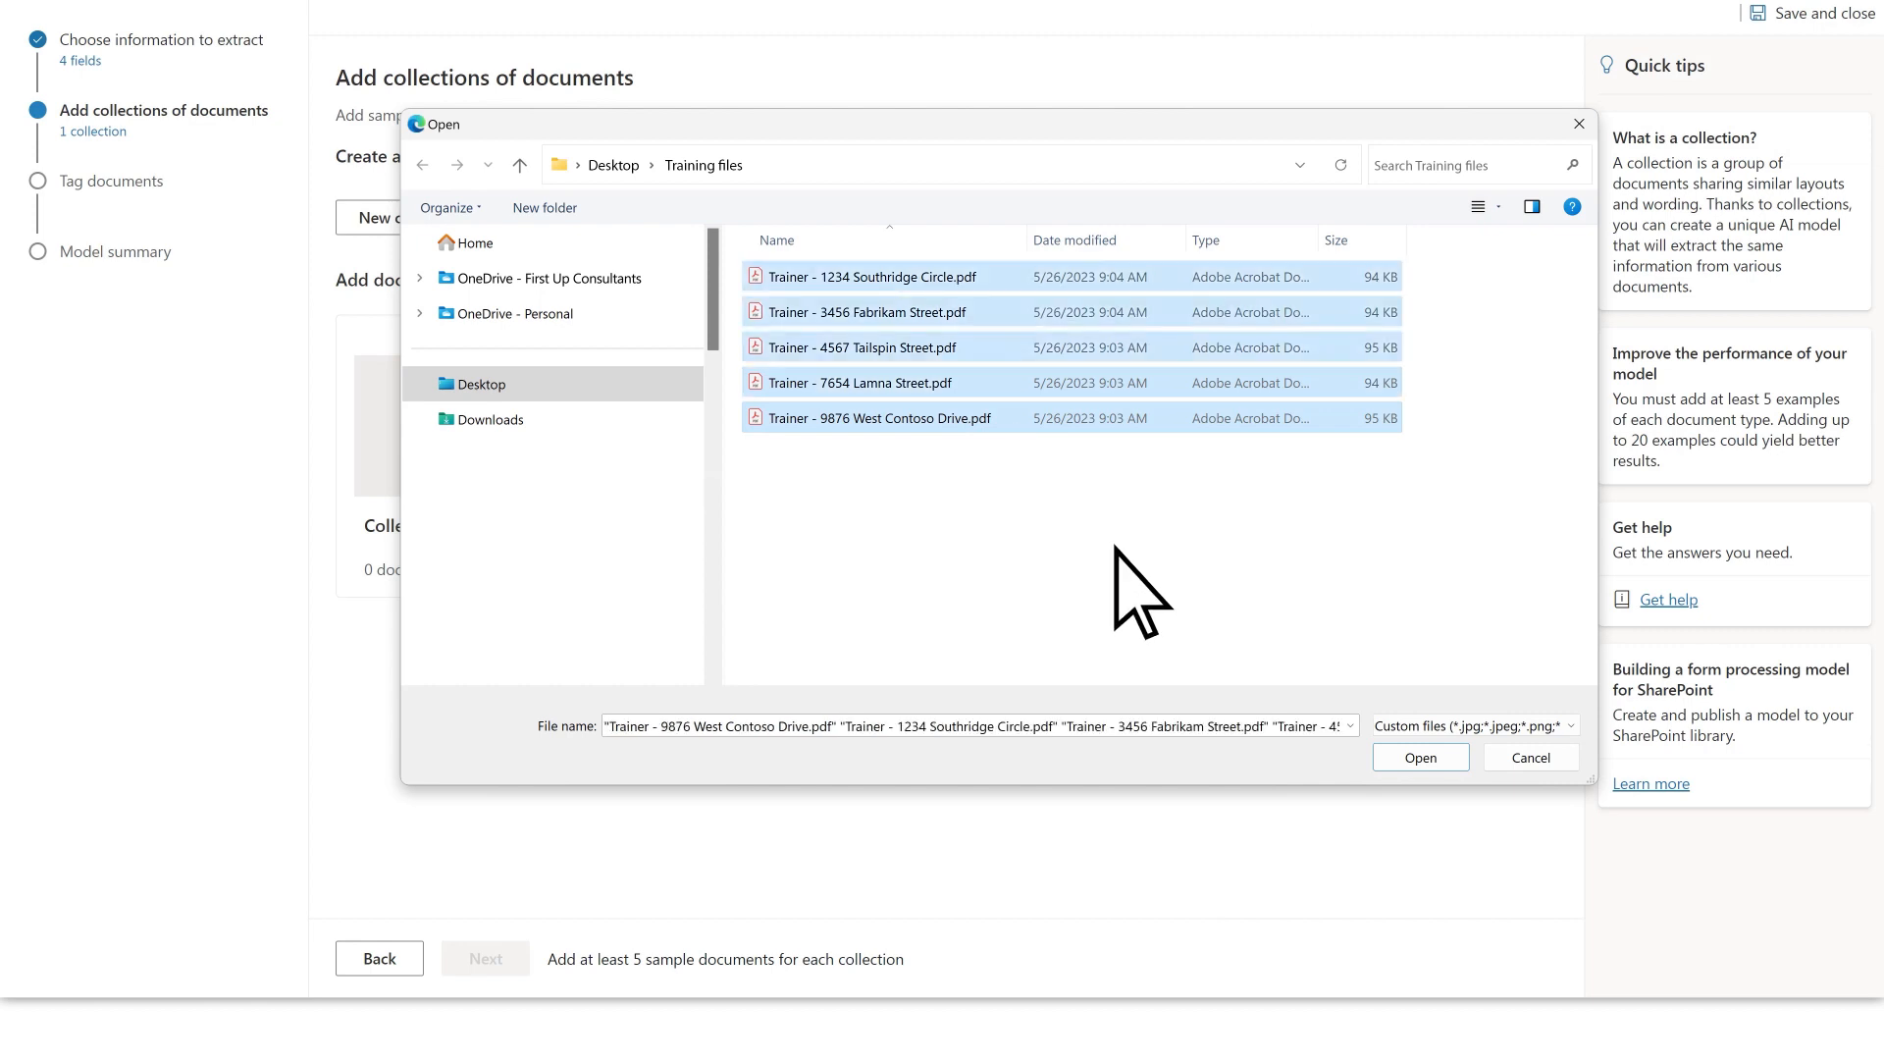
{"action": "left_click", "coordinate": [1419, 756]}
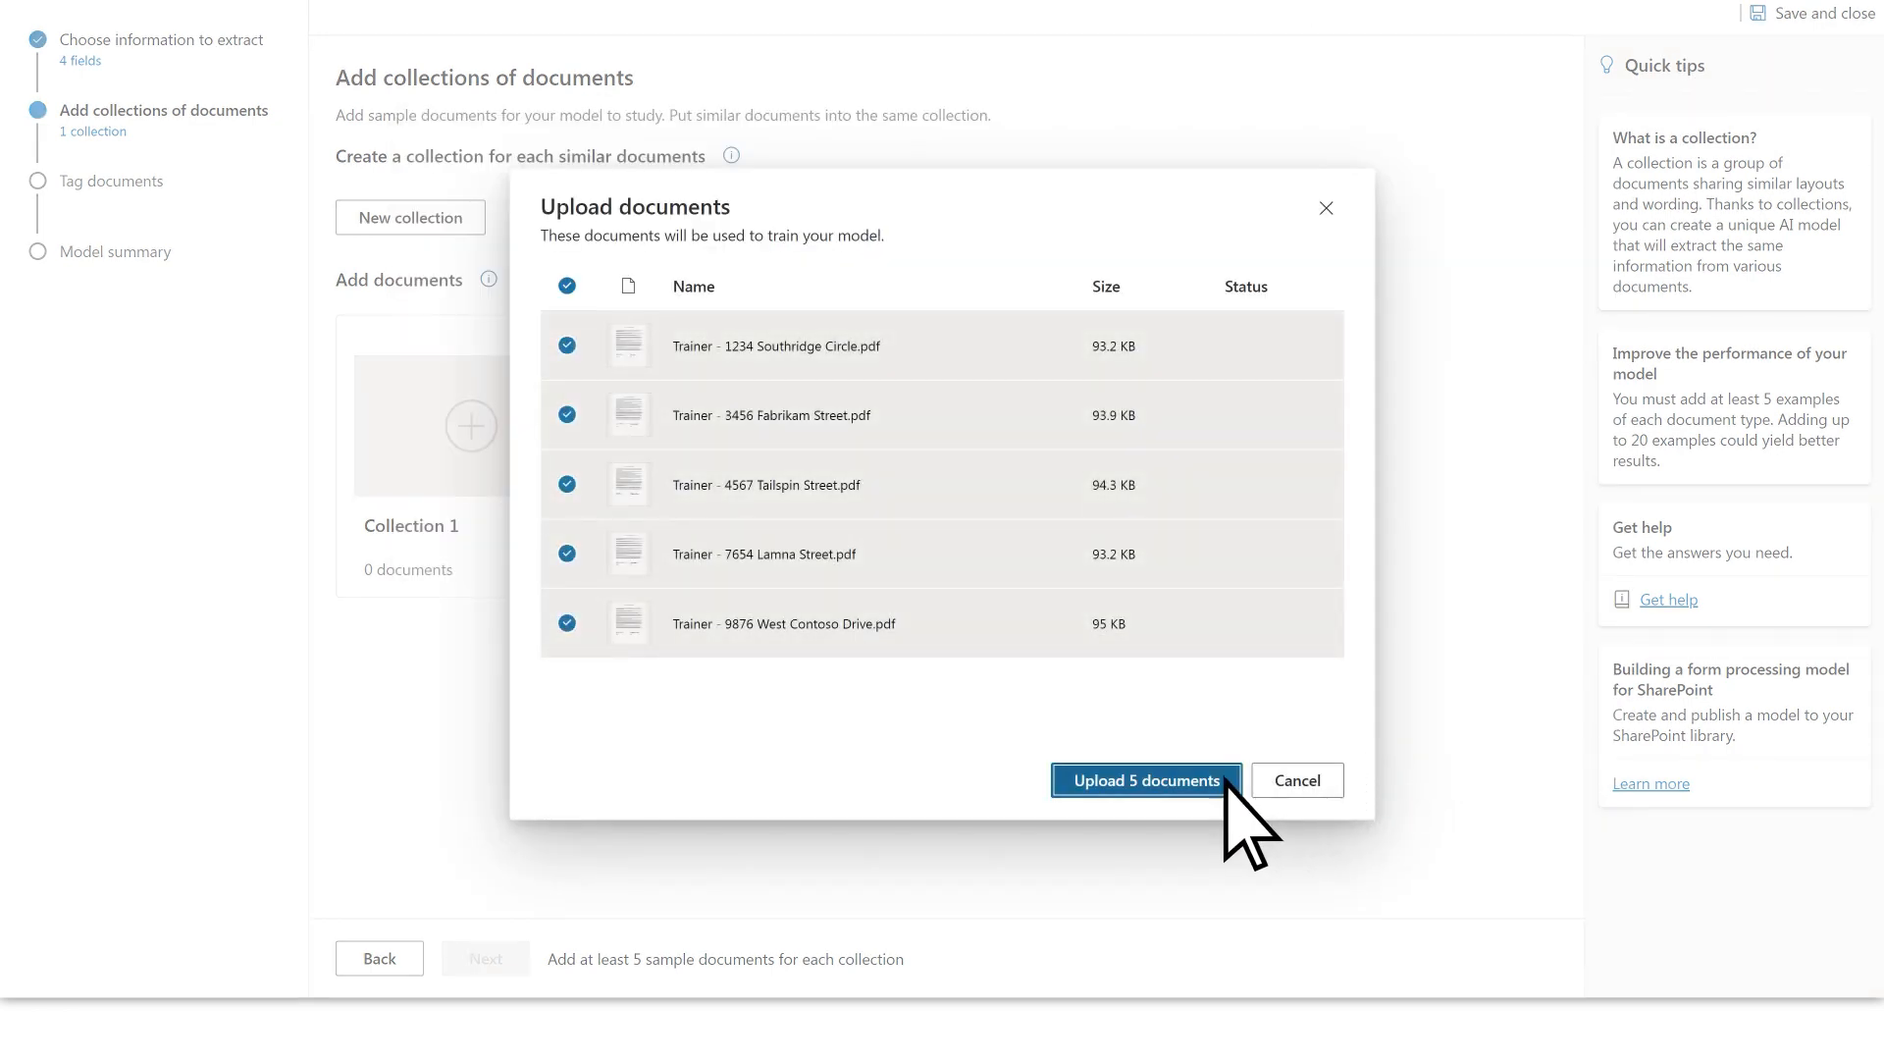
{"action": "left_click", "coordinate": [1143, 778]}
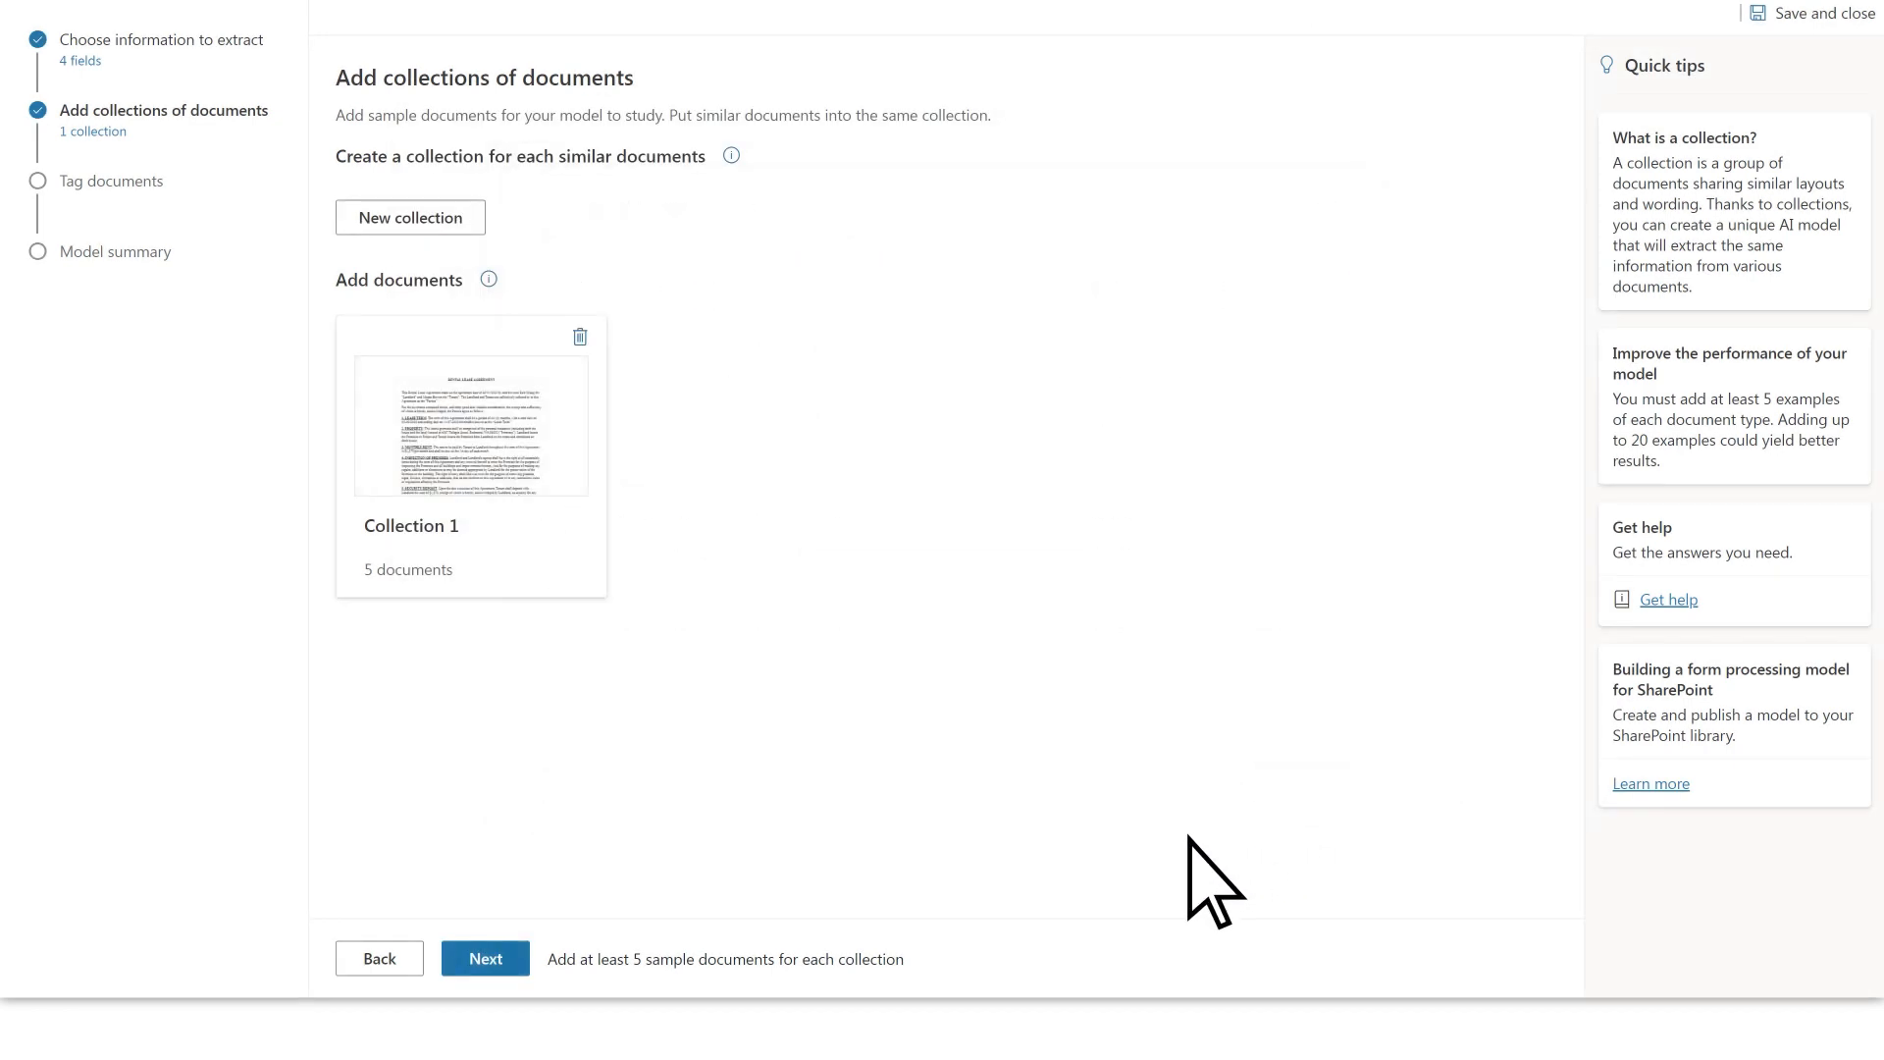
{"action": "left_click", "coordinate": [484, 958]}
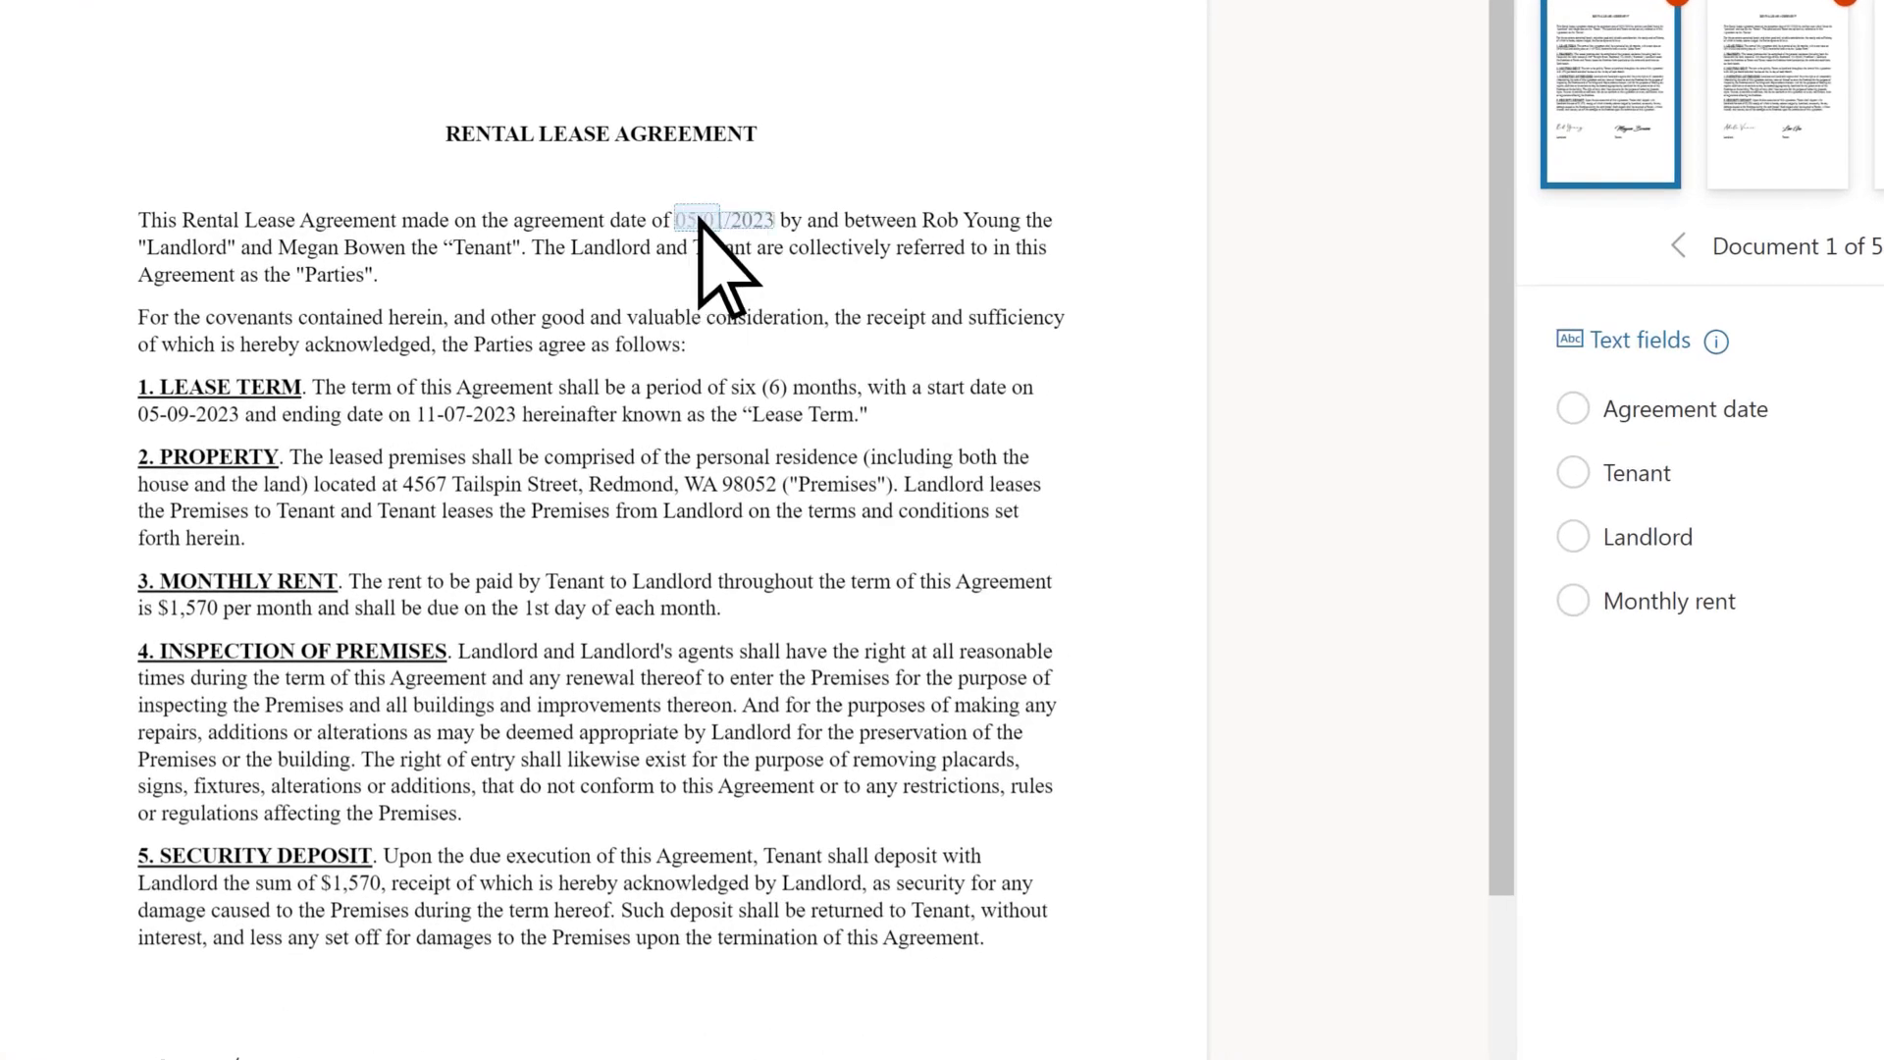
Tag agreement date, tenant, landlord and monthly rent values across the five leases.
{"action": "left_click", "coordinate": [724, 220]}
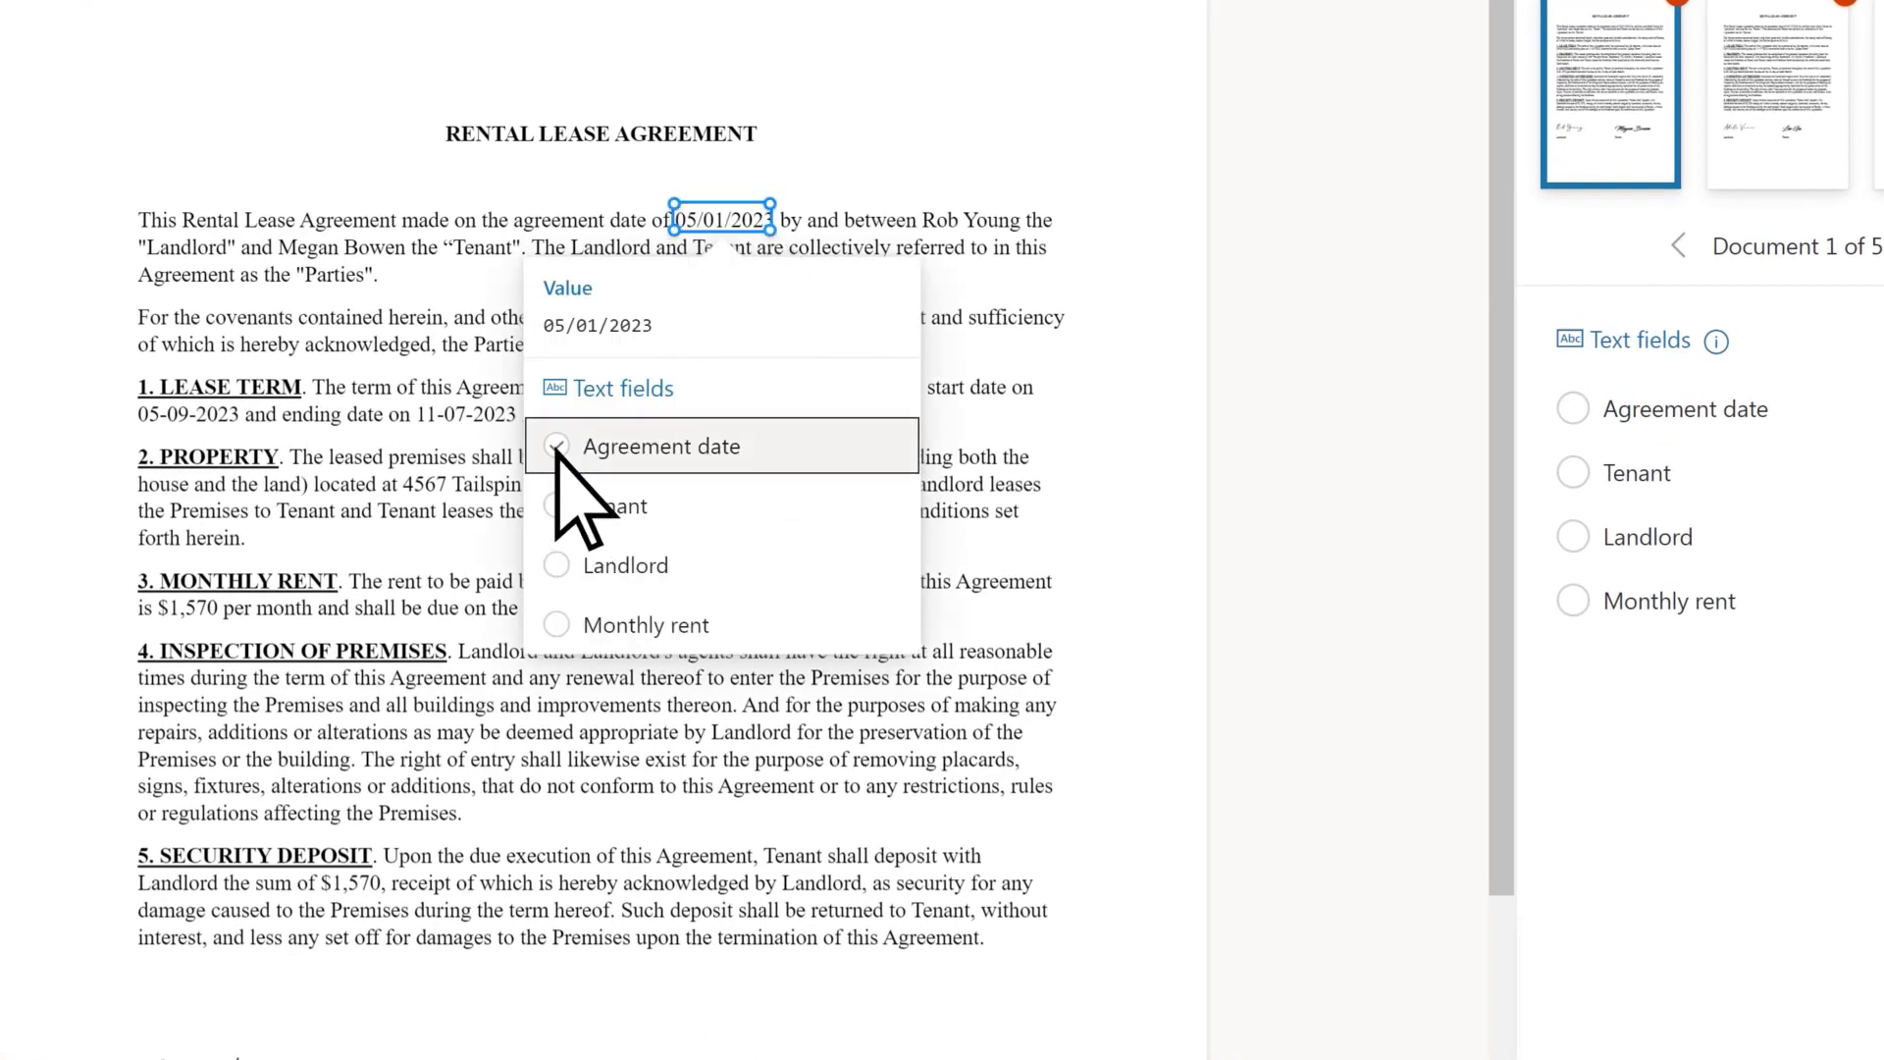
{"action": "left_click", "coordinate": [659, 446]}
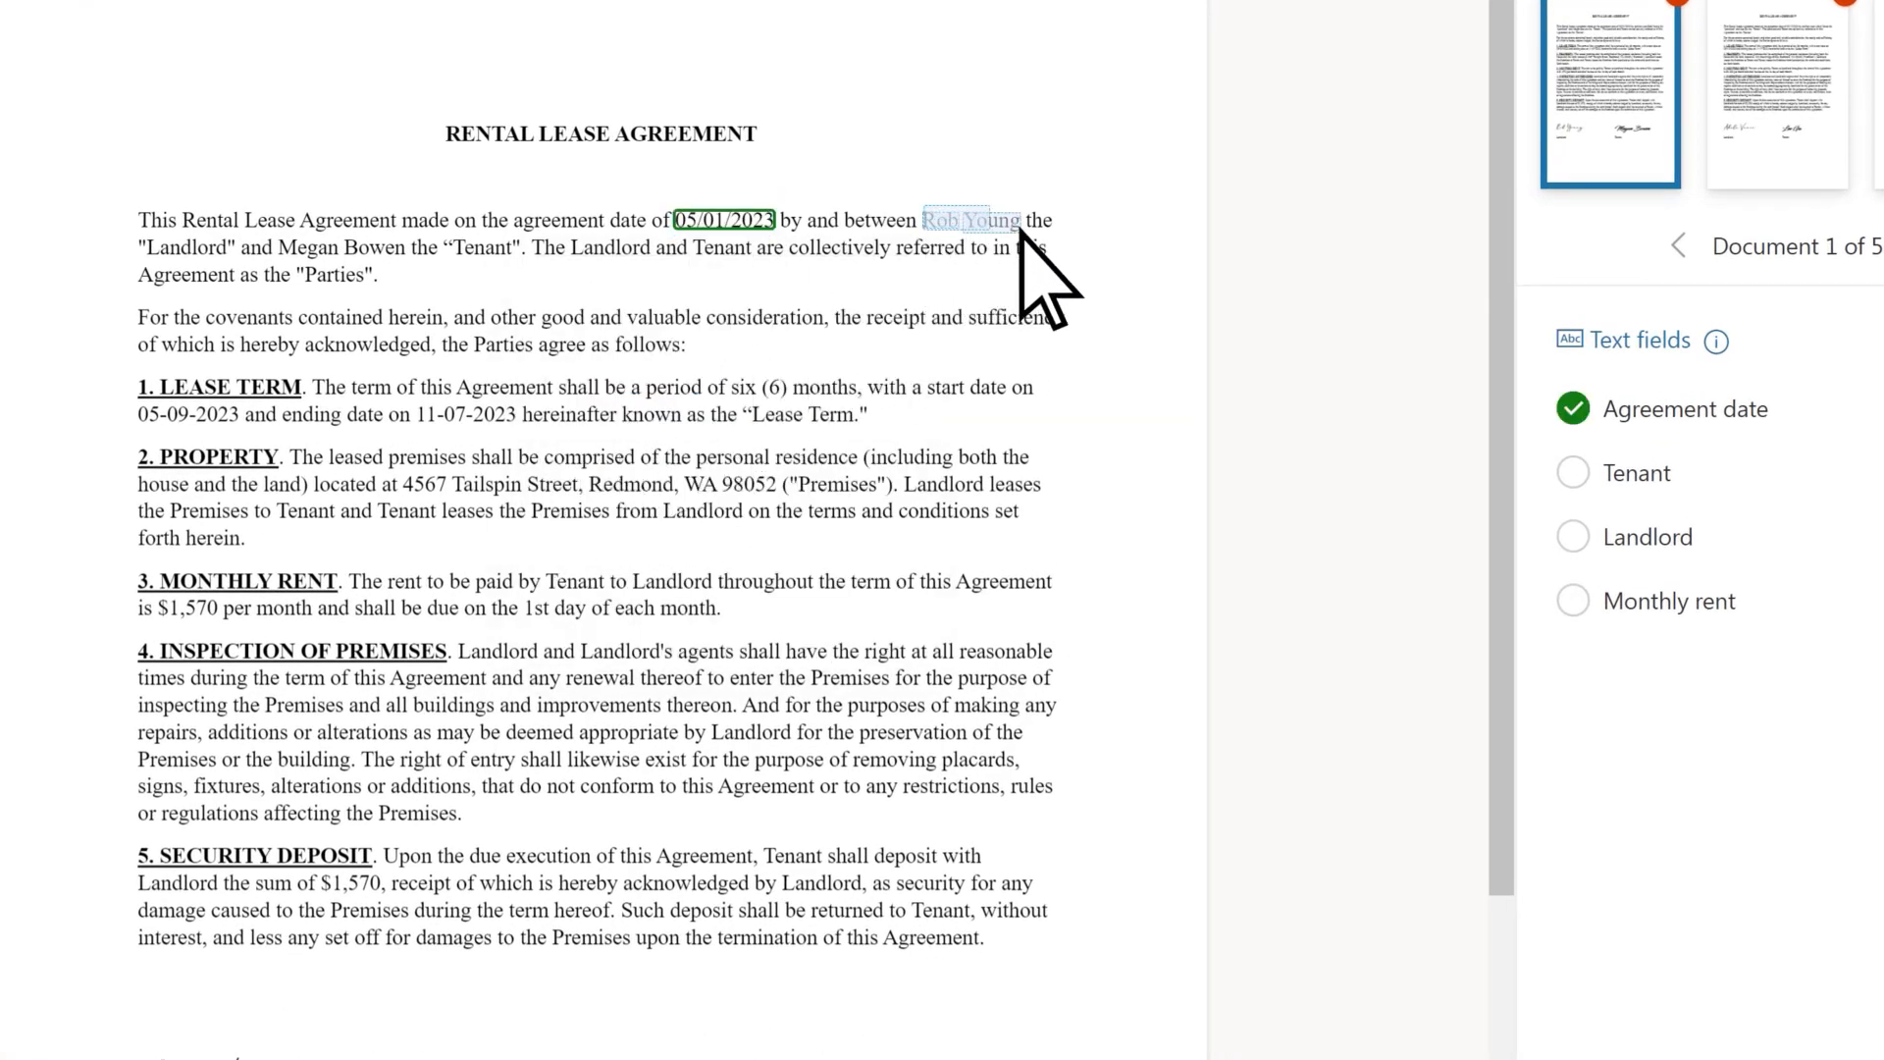
{"action": "left_click", "coordinate": [969, 220]}
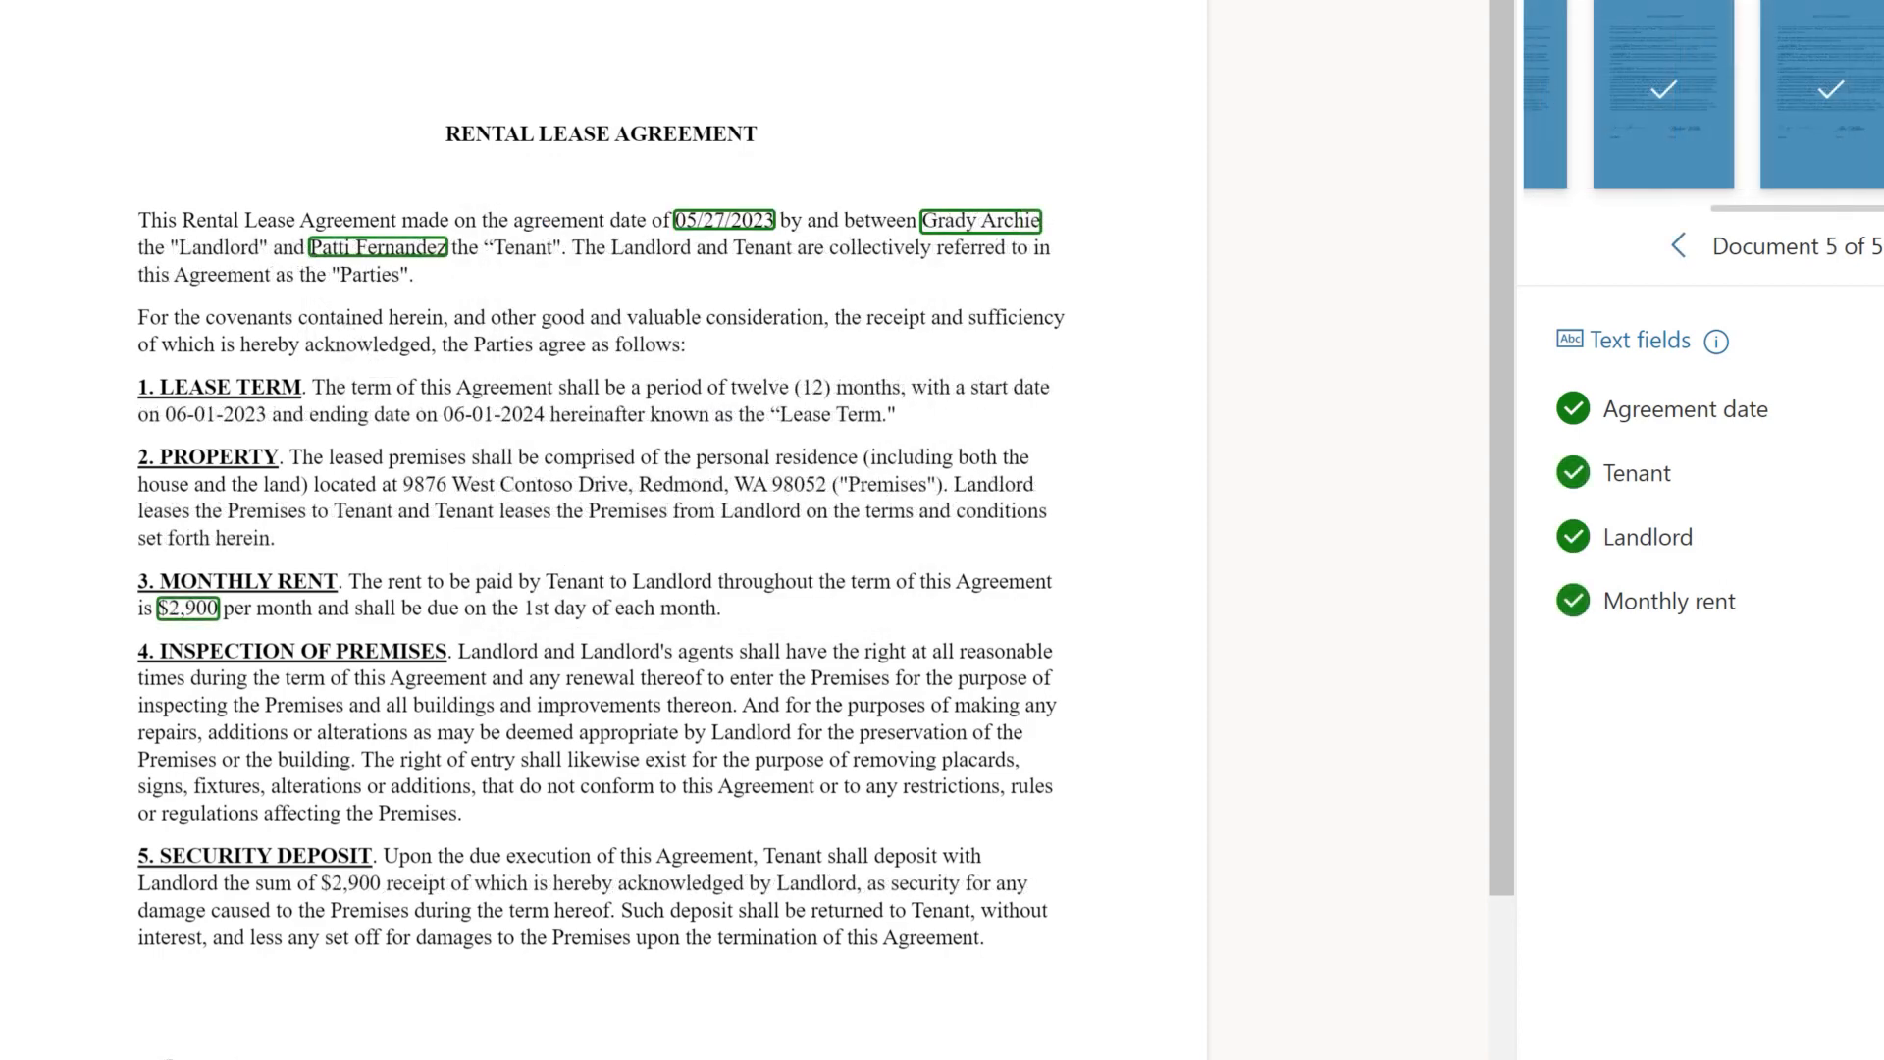
{"action": "scroll", "scroll_direction": "down", "scroll_amount": 3}
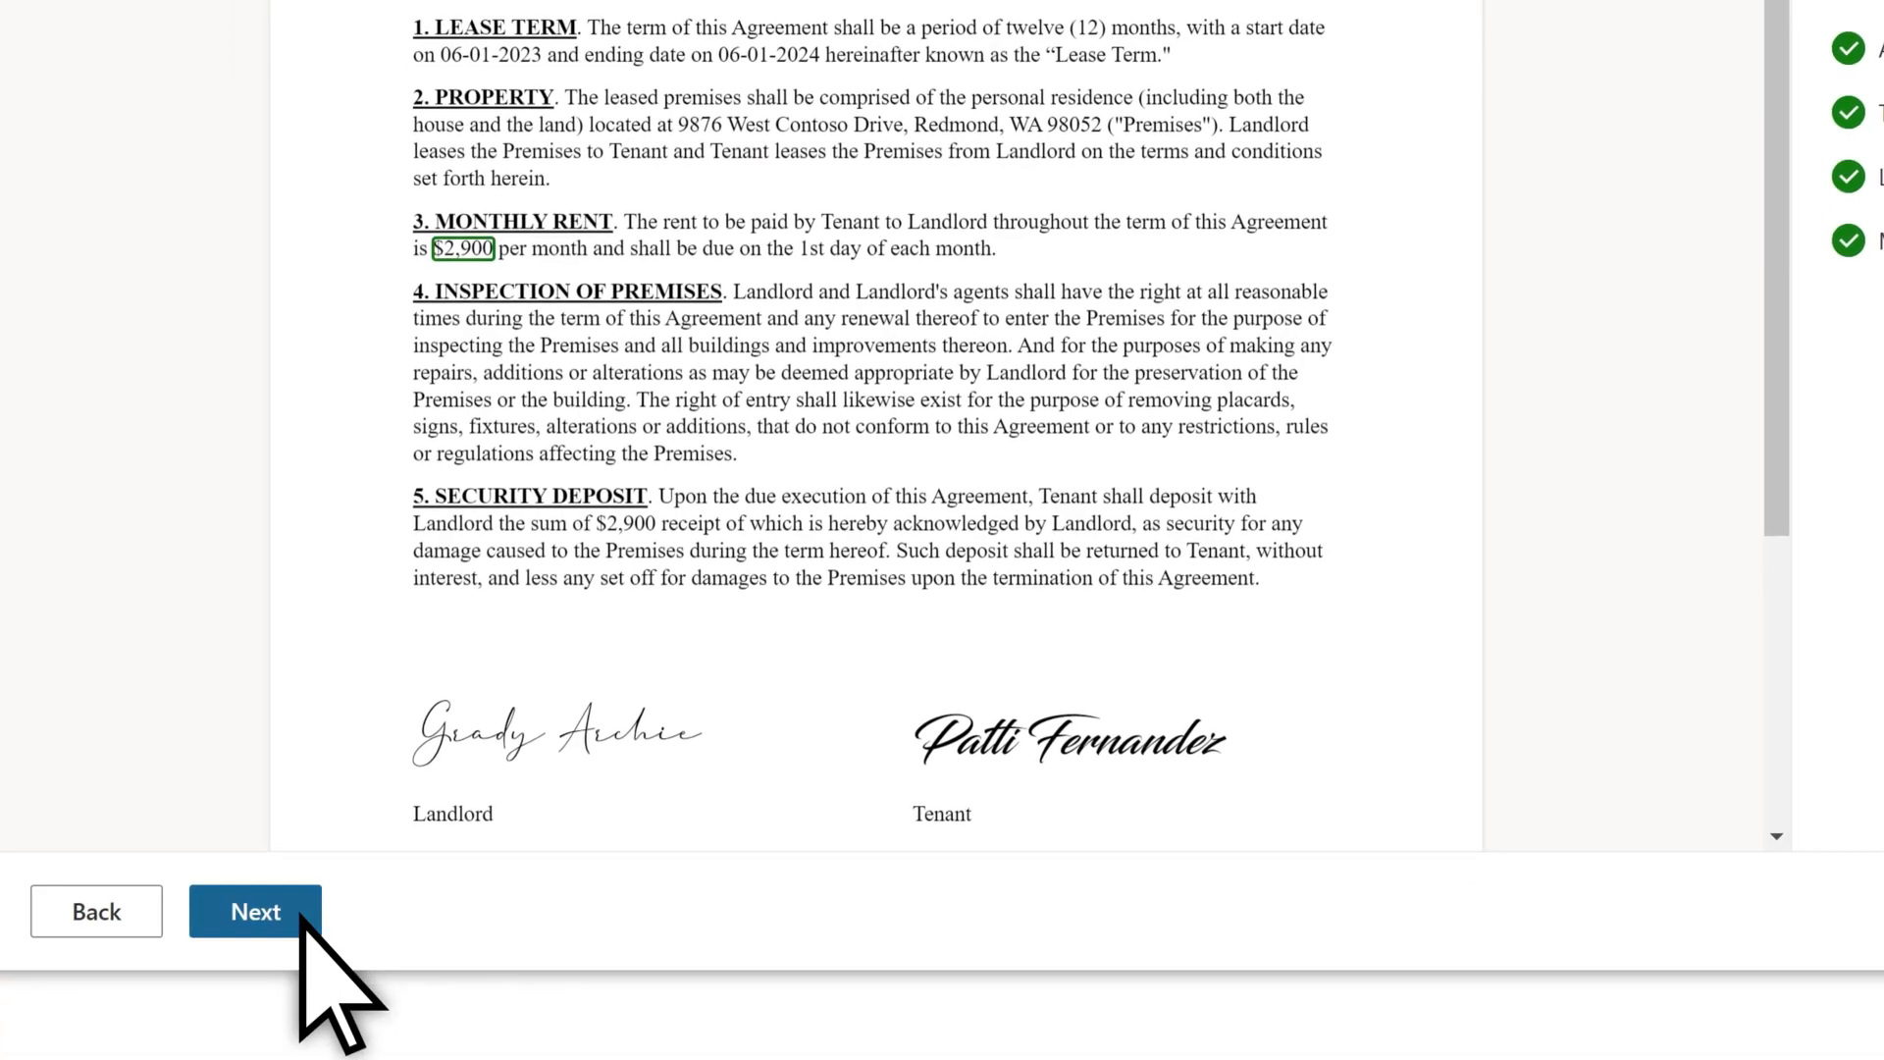
{"action": "left_click", "coordinate": [255, 911]}
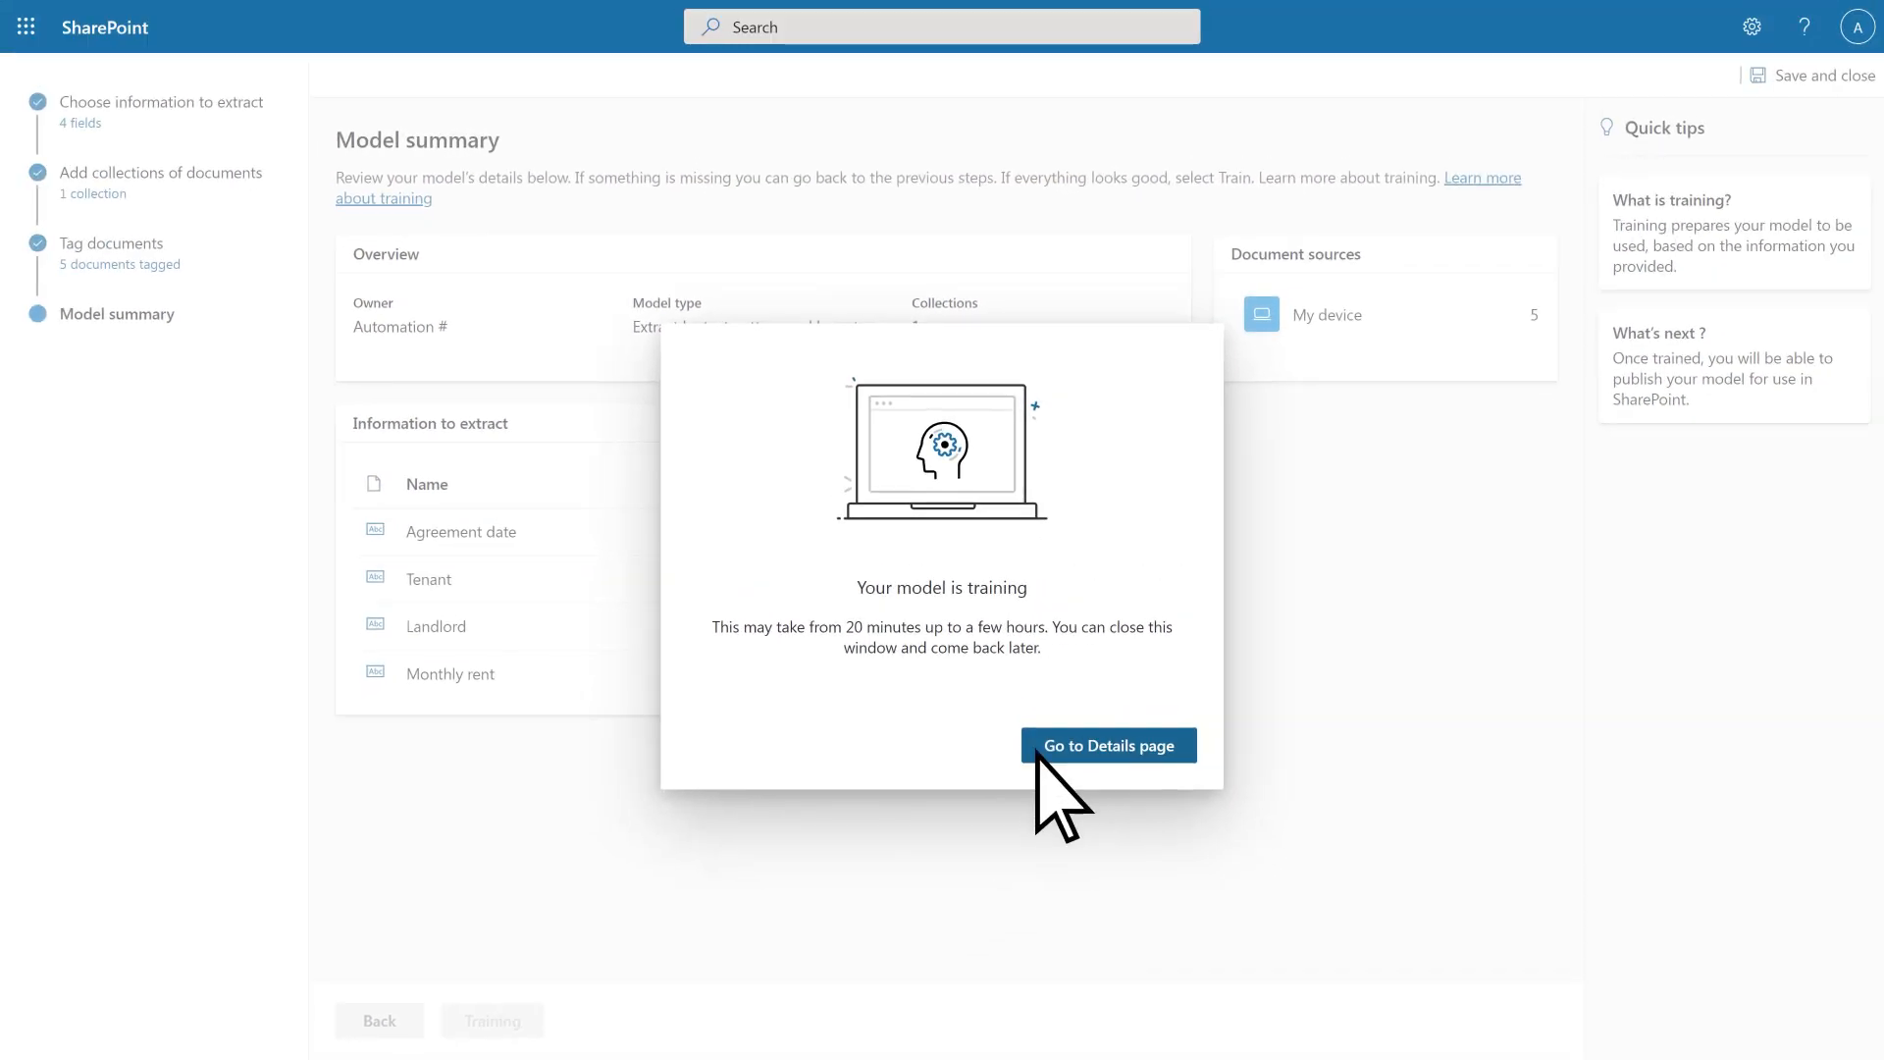
Open the Rental Lease Agreements details page and publish the trained model.
{"action": "left_click", "coordinate": [1107, 745]}
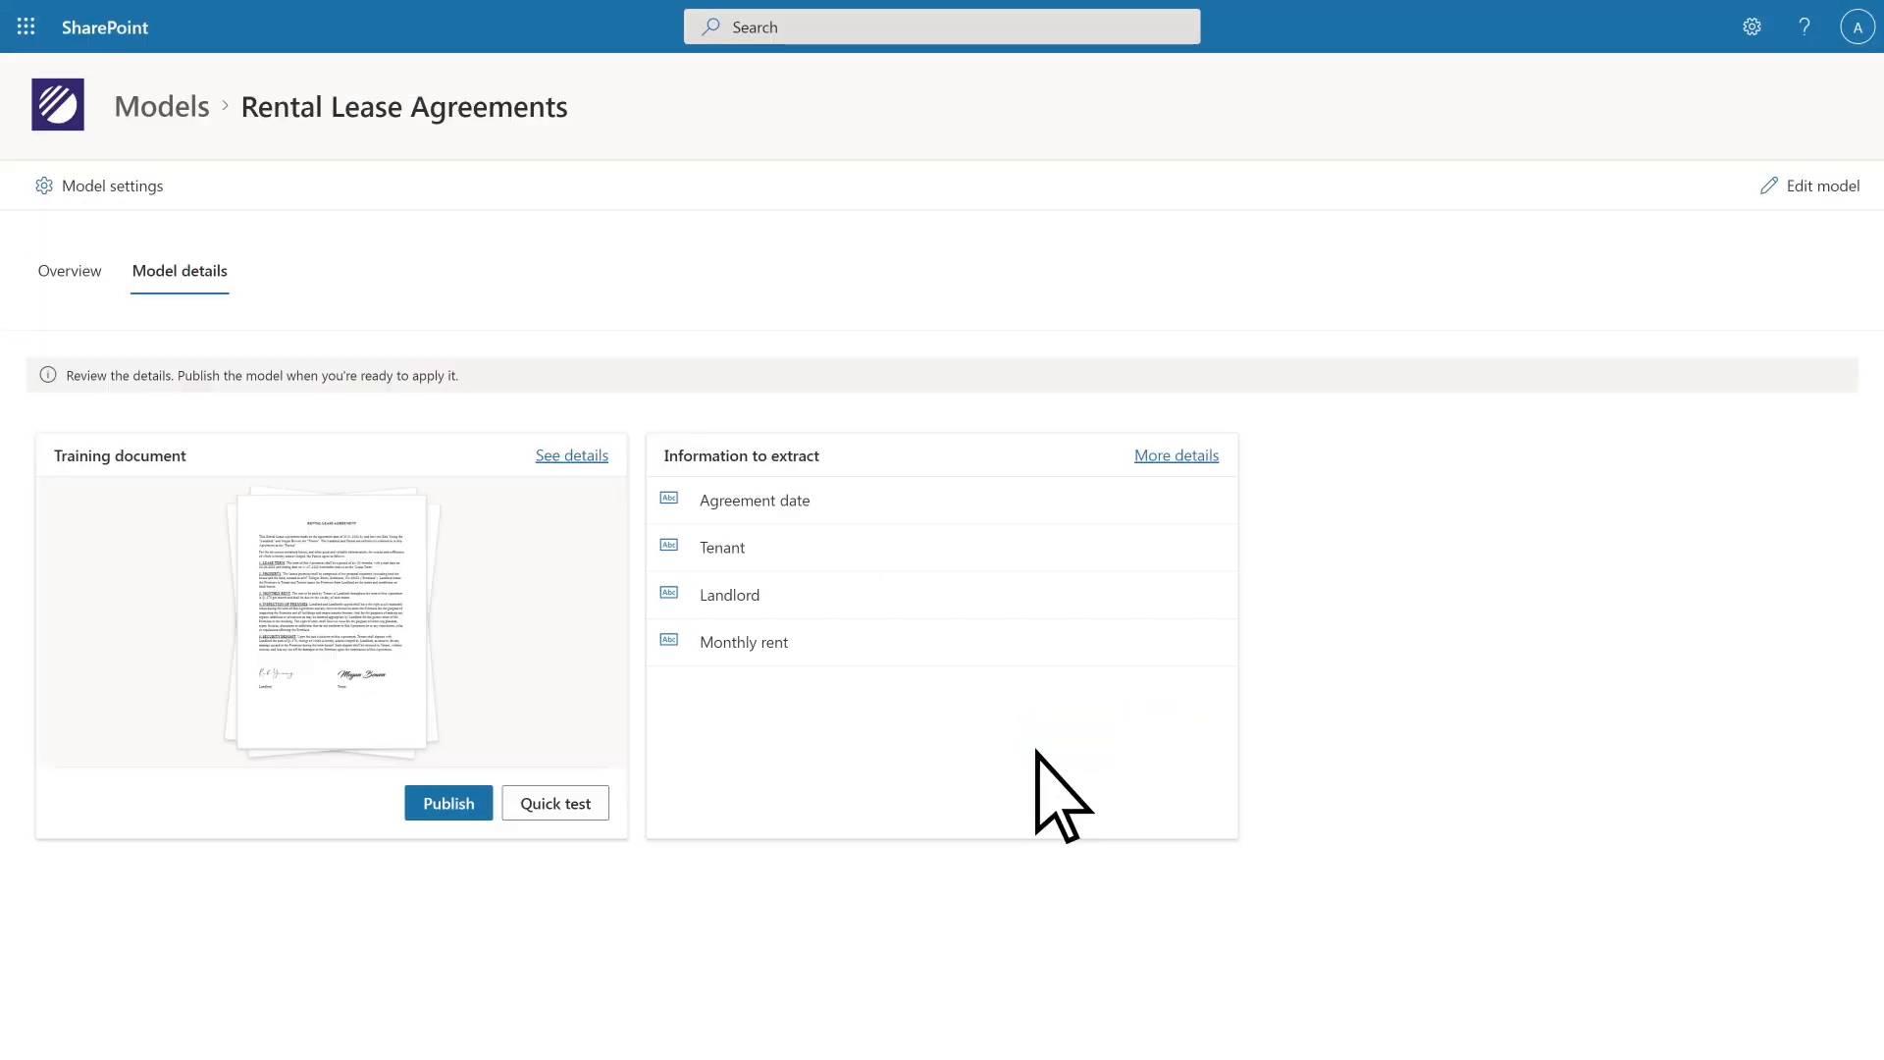
{"action": "left_click", "coordinate": [449, 802]}
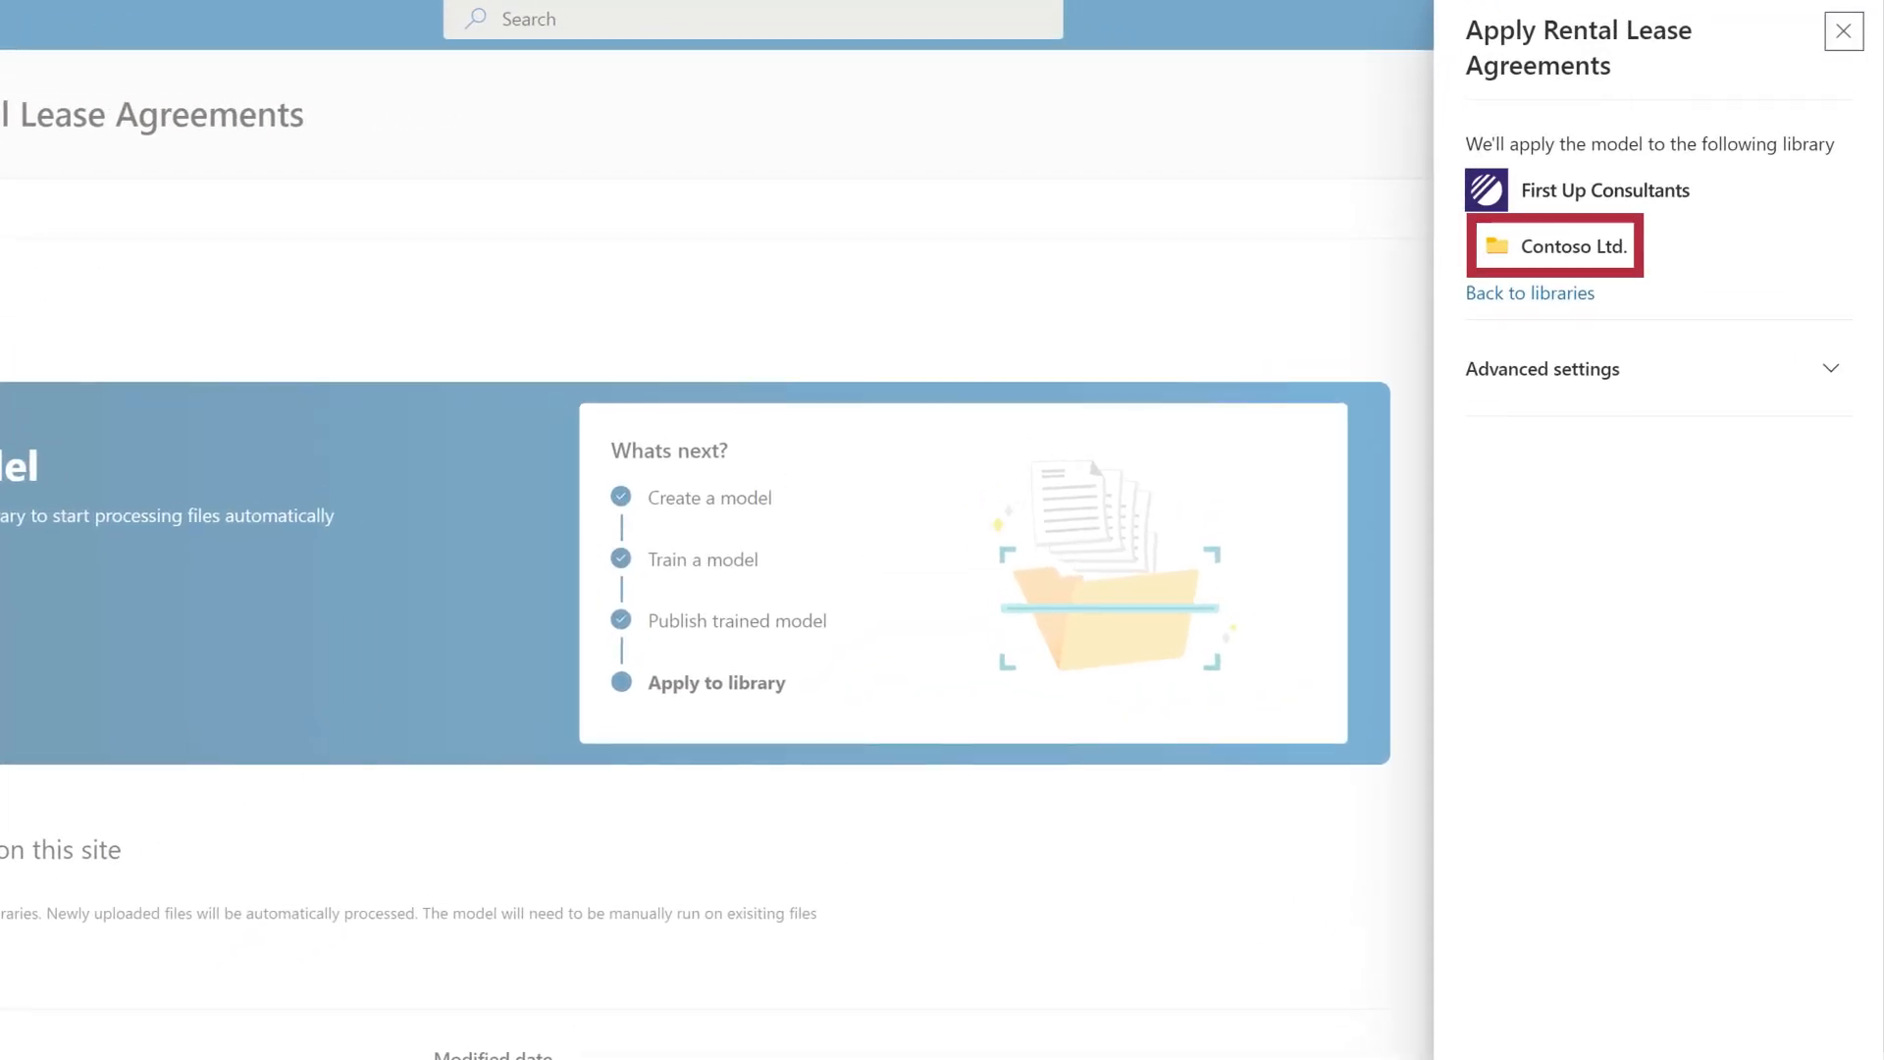
Add the model to the Contoso Ltd. library and go to that library.
{"action": "scroll", "scroll_direction": "down", "scroll_amount": 3}
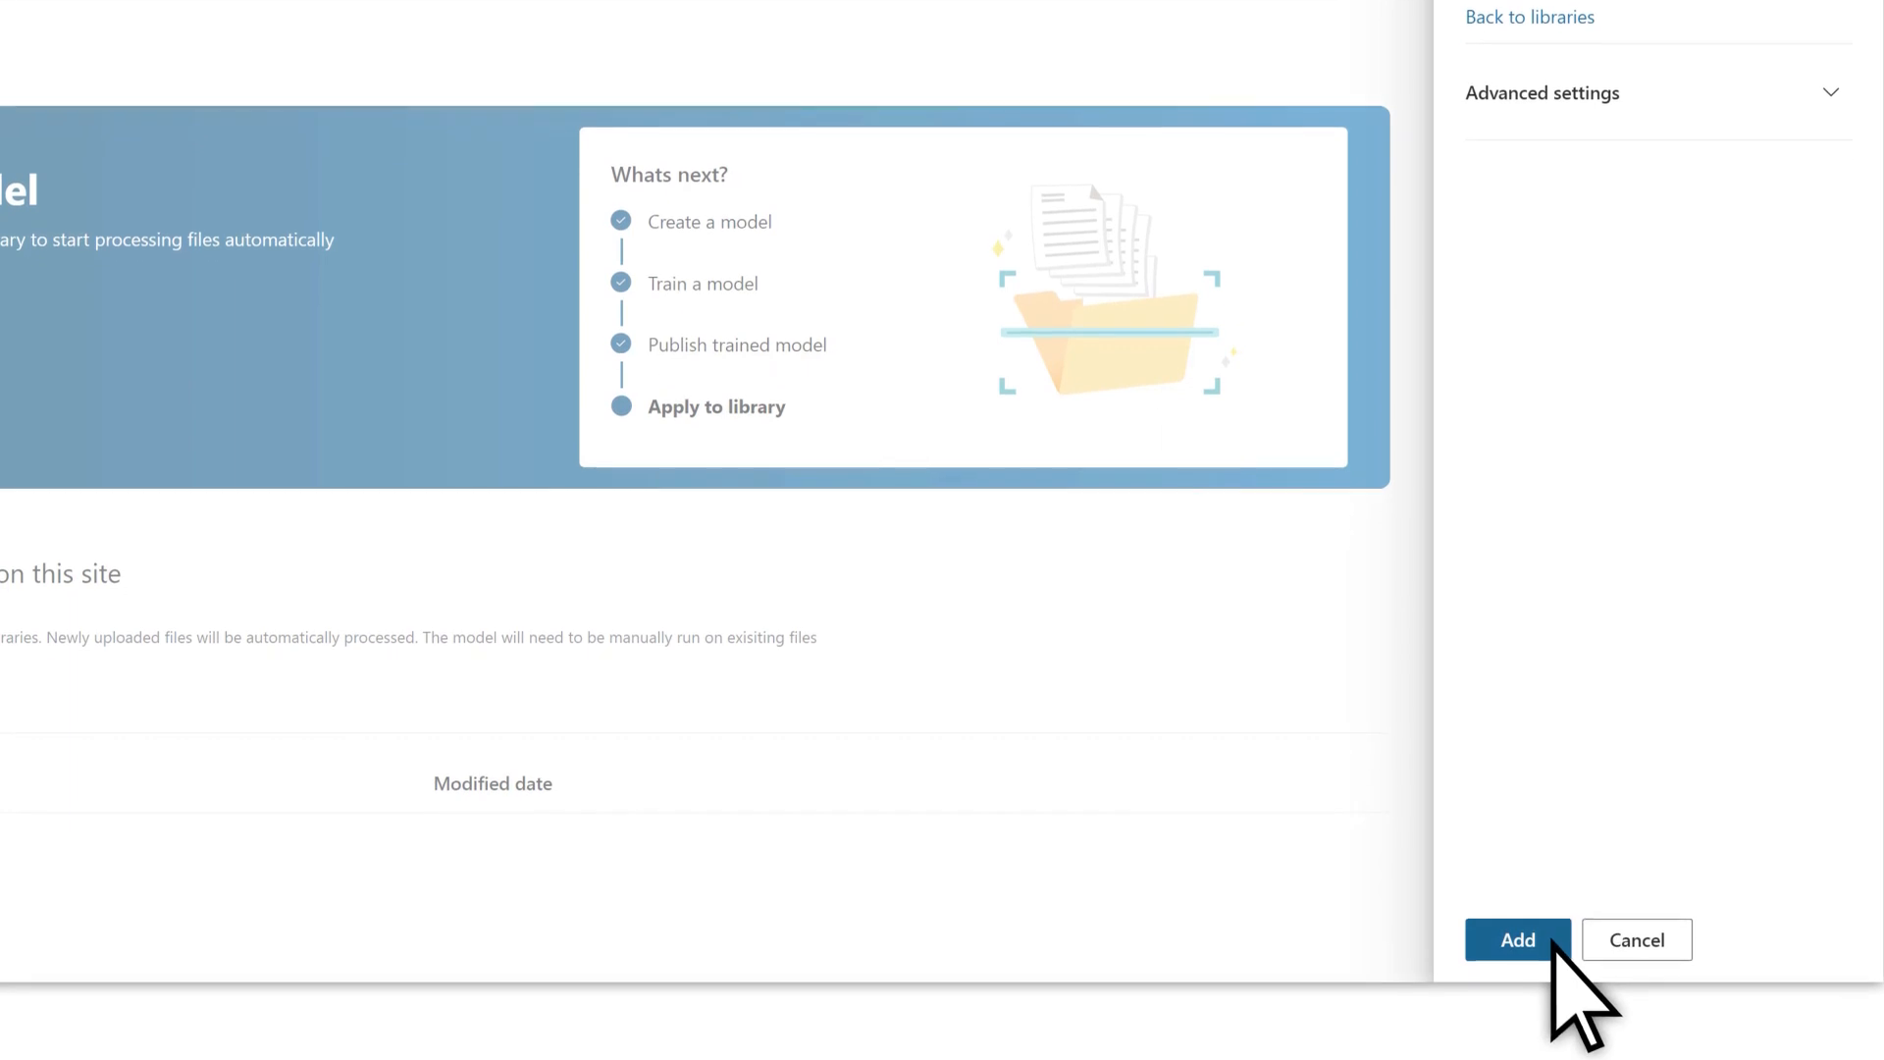
{"action": "left_click", "coordinate": [1516, 938]}
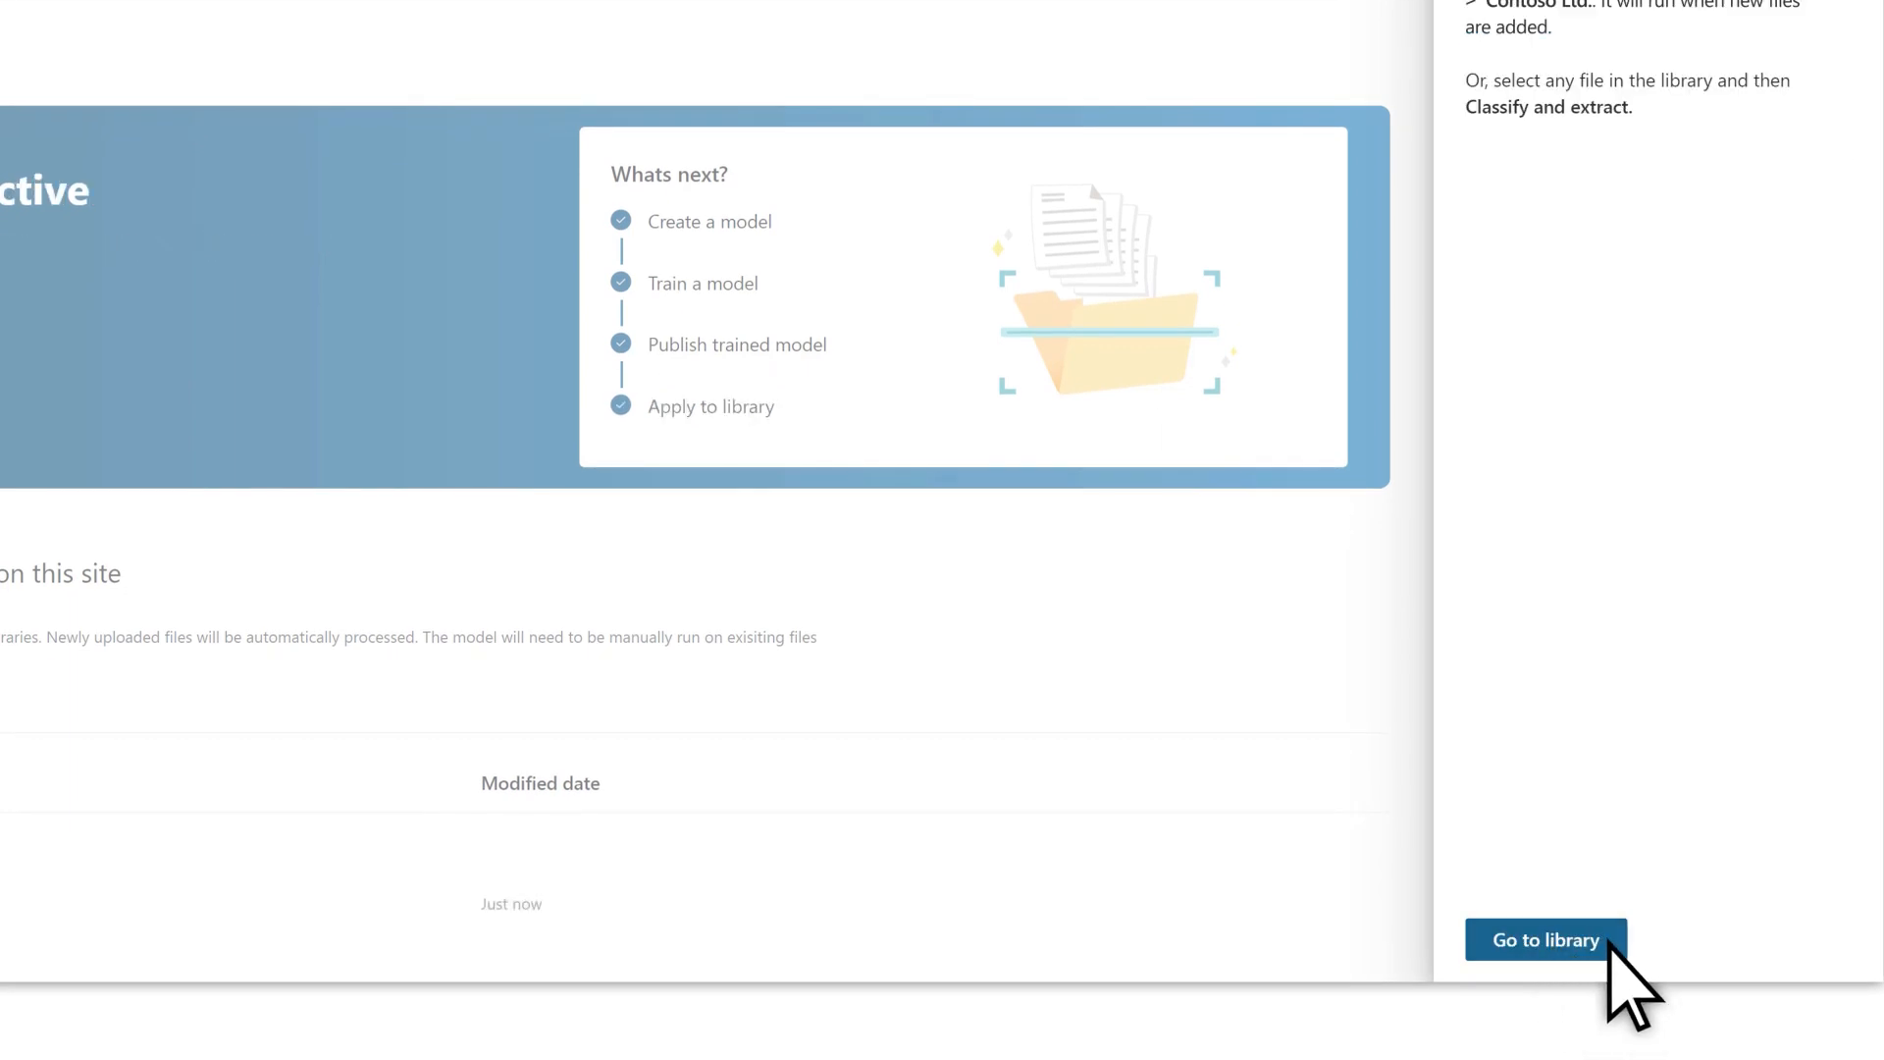
{"action": "left_click", "coordinate": [1546, 941]}
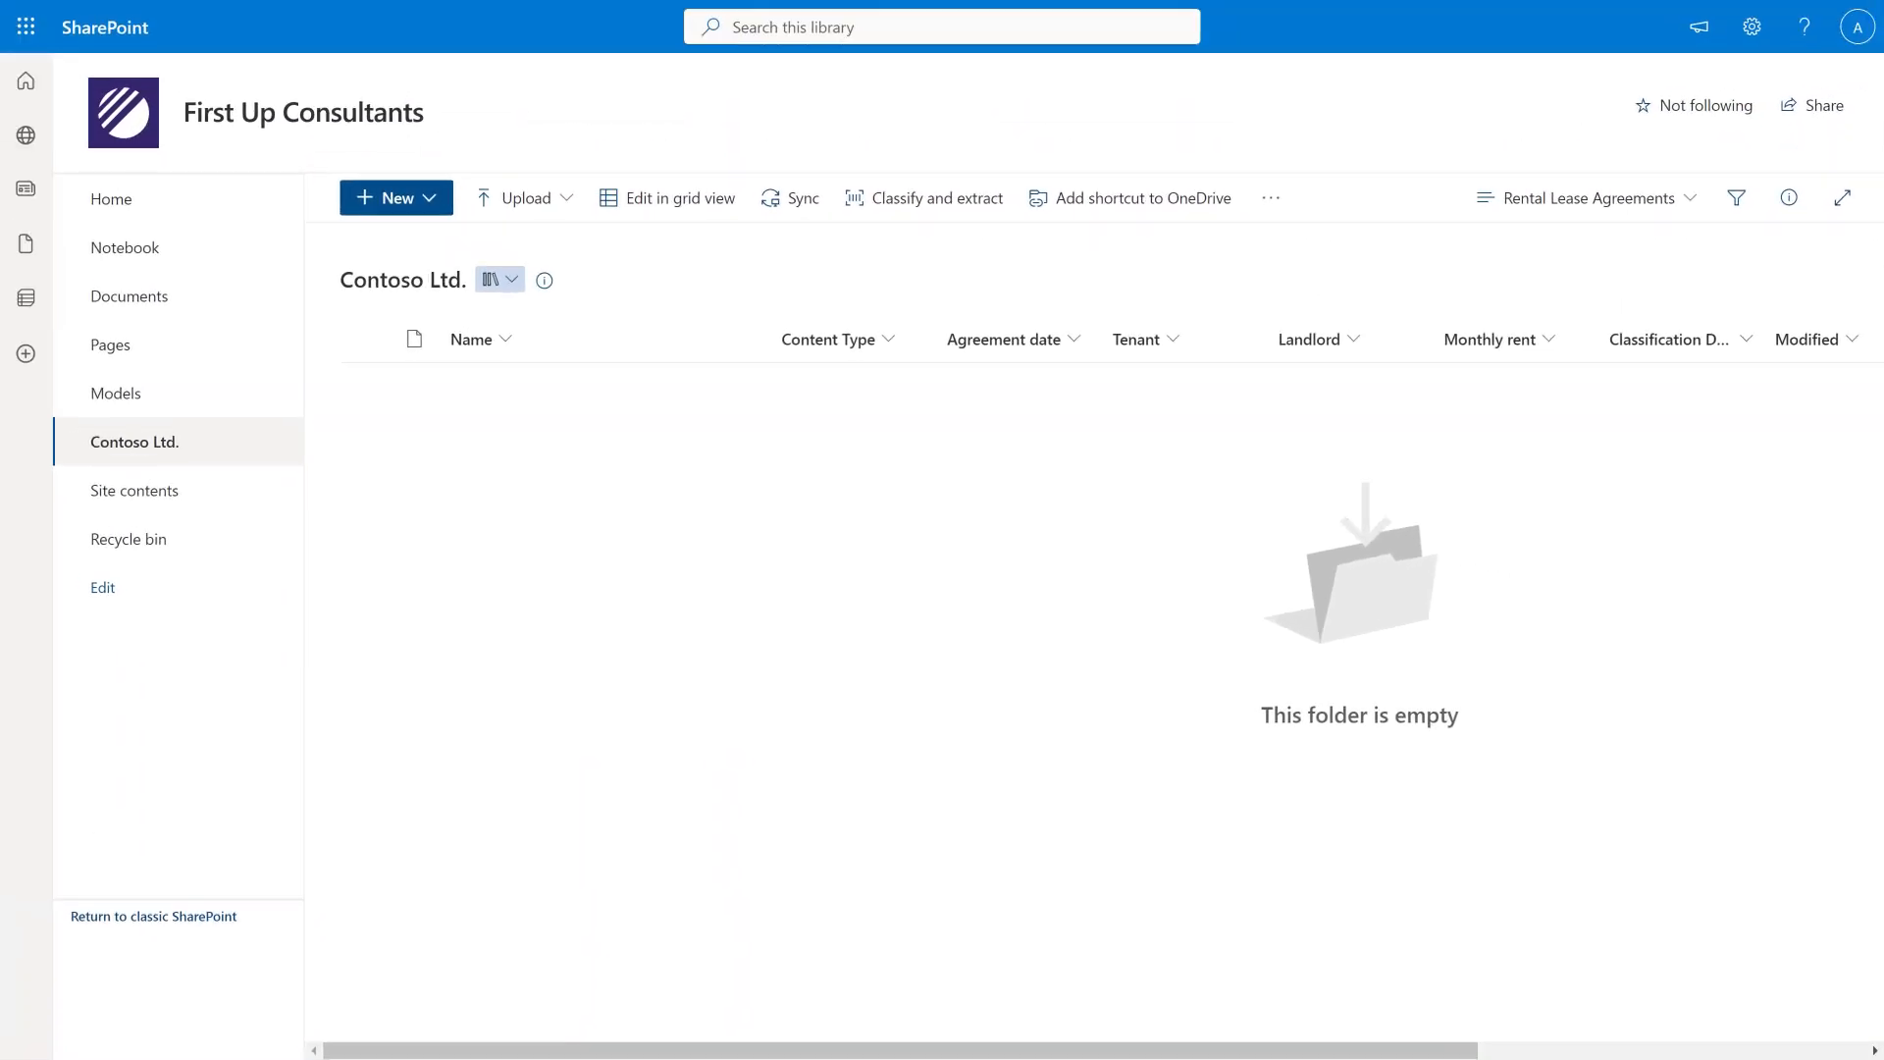